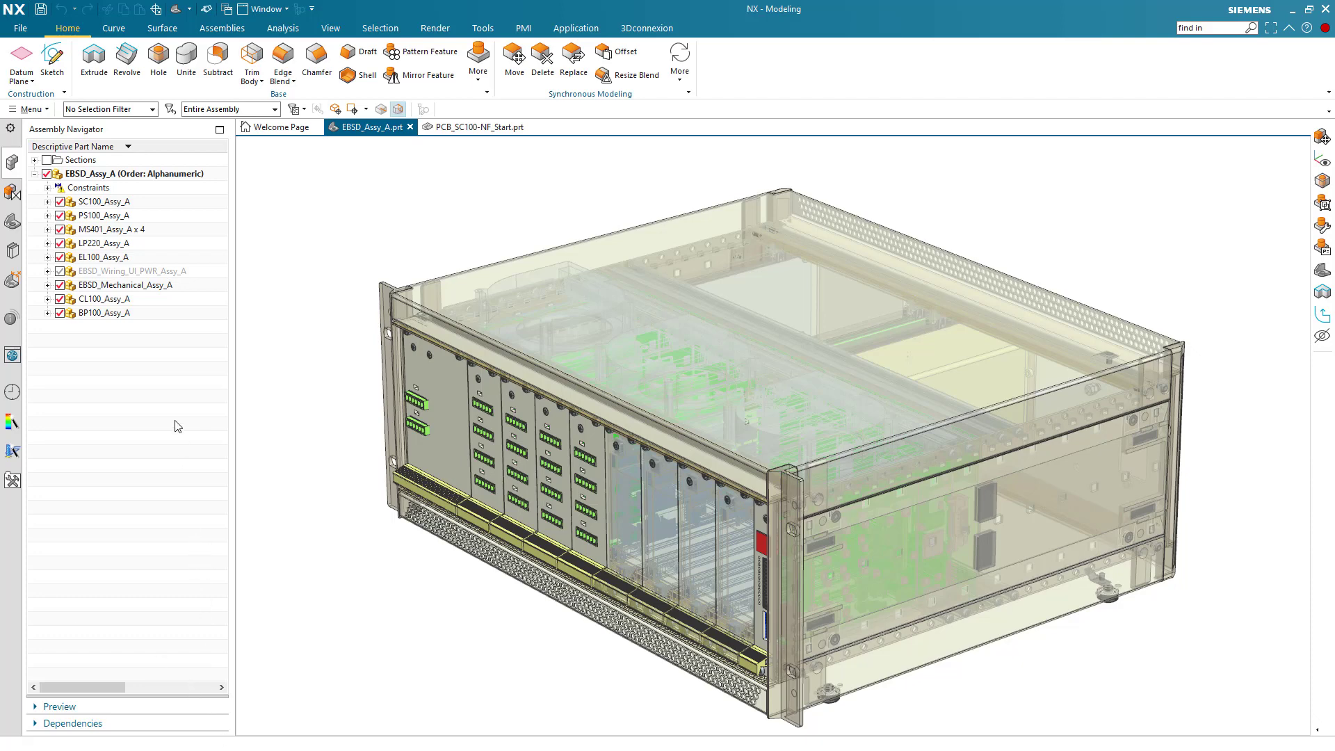
- Make SC100_Assy_A the work part and switch to the PCB_SC100-NF_Start.prt board document
left_click(106, 202)
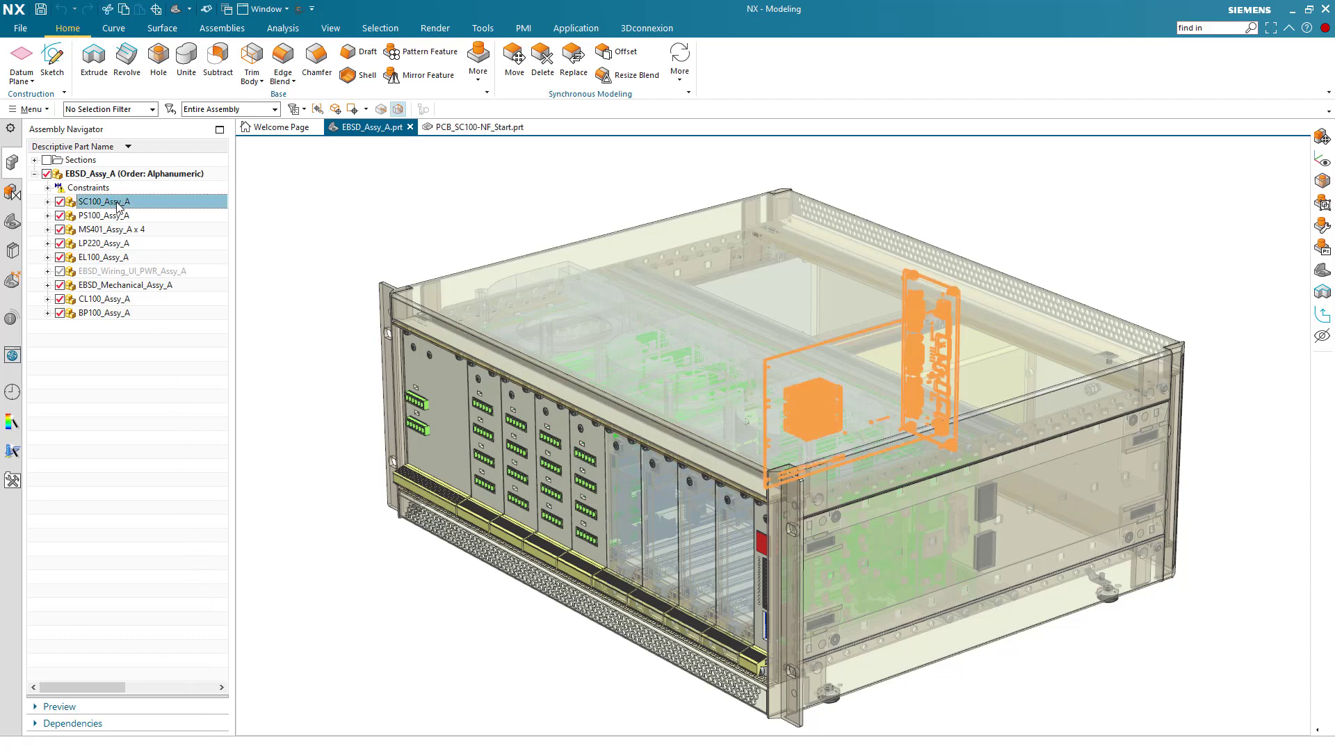
double_click(103, 202)
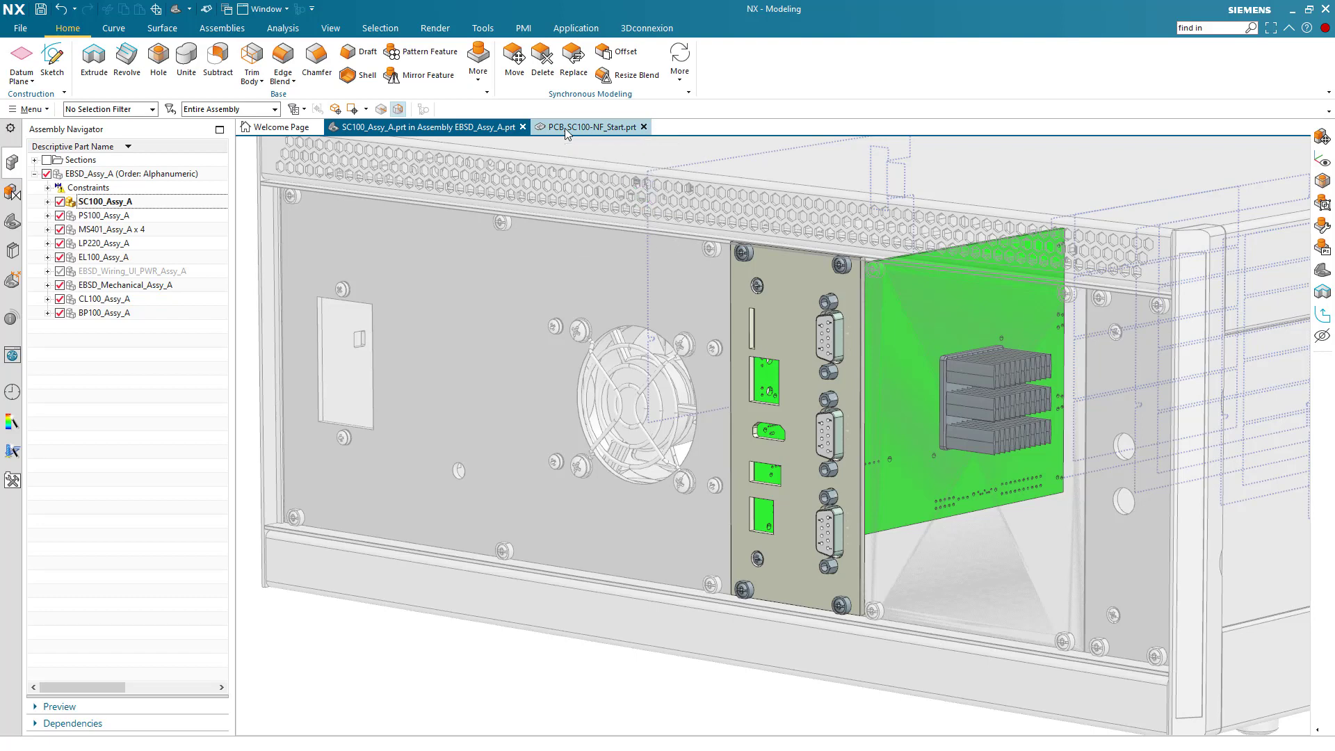
left_click(587, 127)
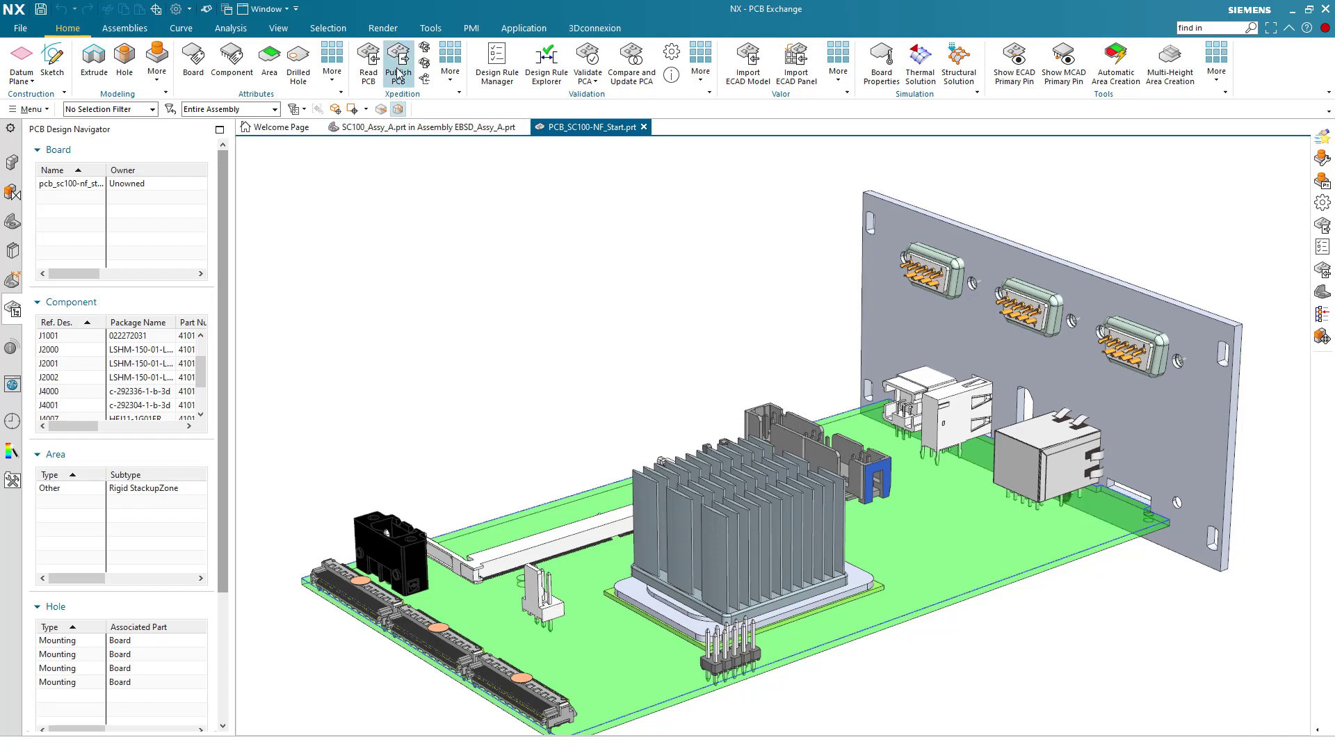
- Publish the SC100 board as an IDX v3.0 millimeter baseline, confirming re-baselining
left_click(397, 64)
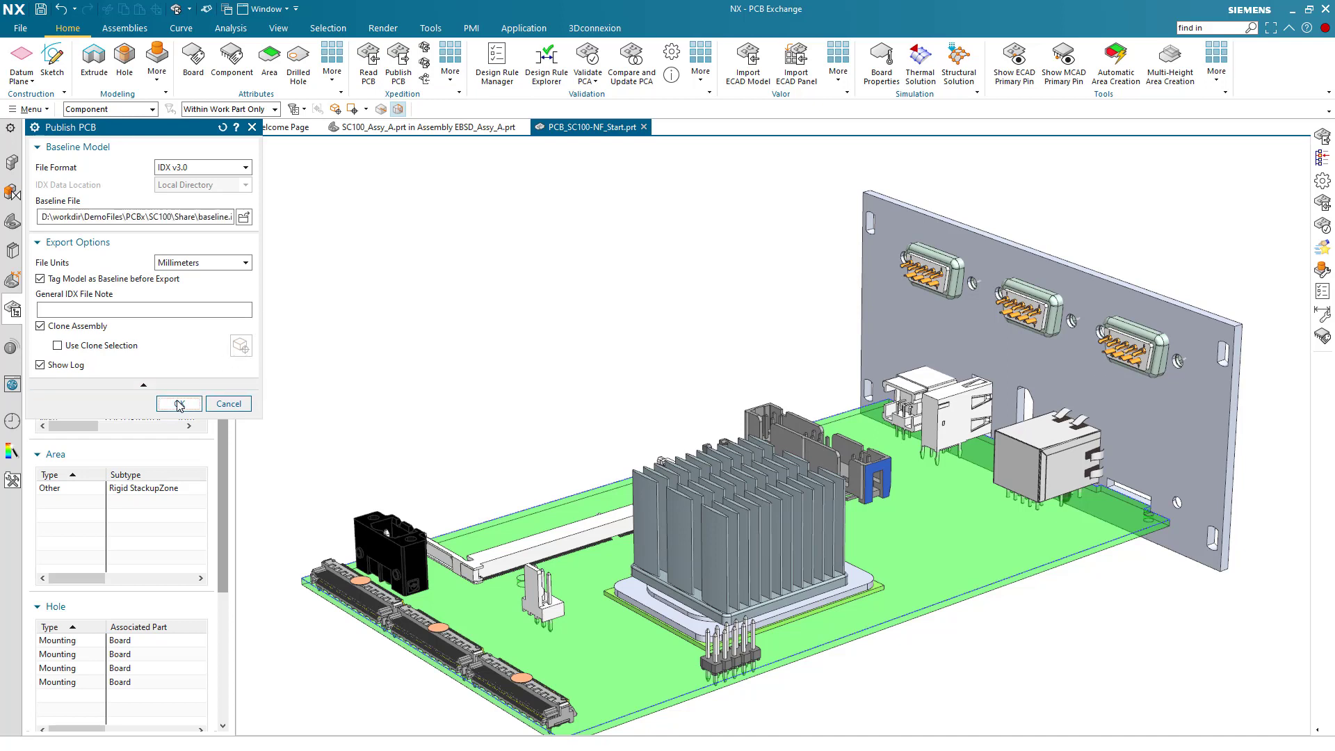
left_click(178, 403)
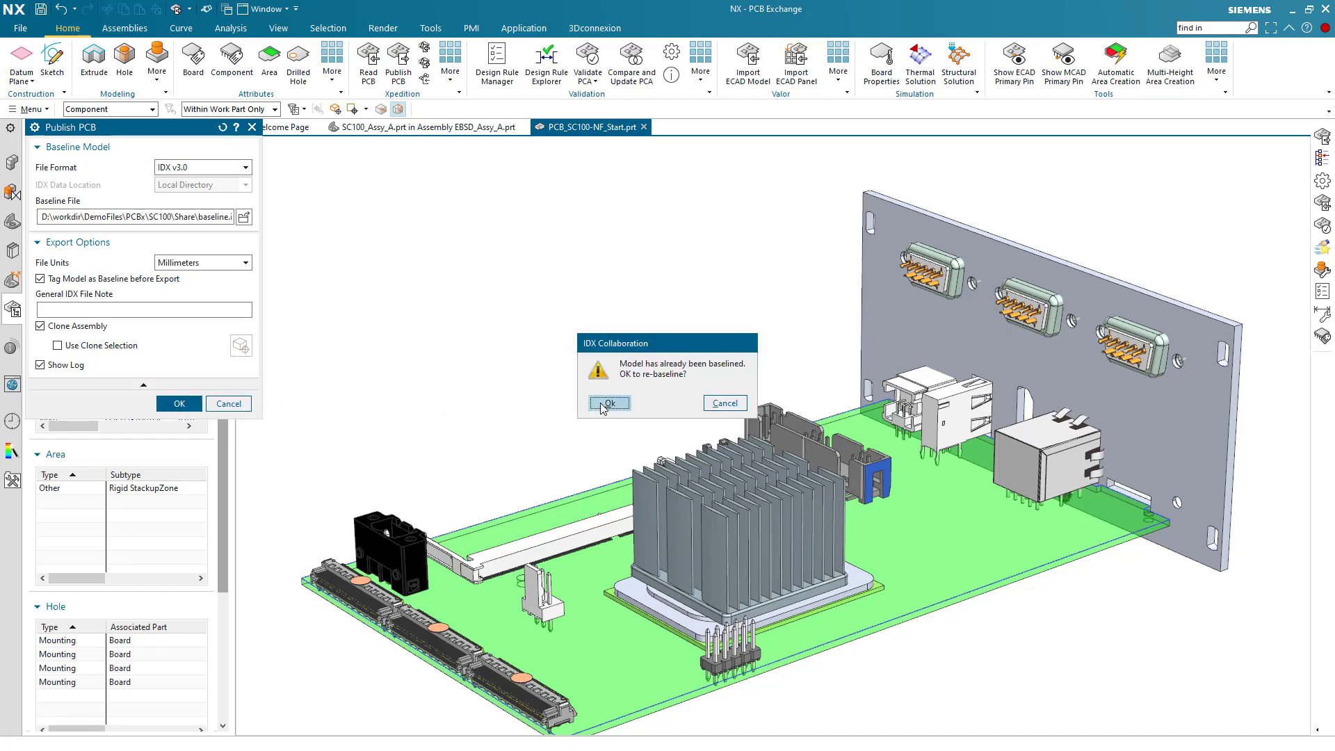
left_click(608, 402)
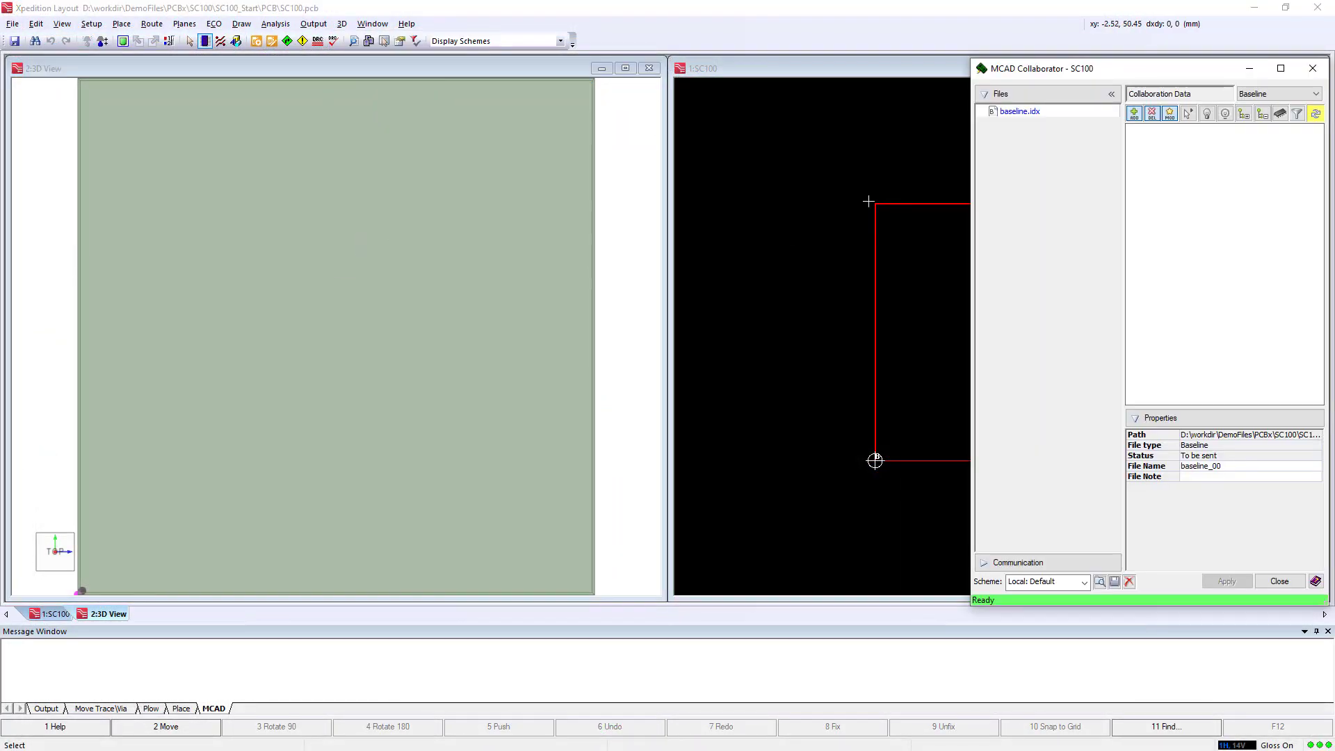
- Load baseline.idx in MCAD Collaborator, apply it to the layout, and close the collaborator
left_click(1019, 110)
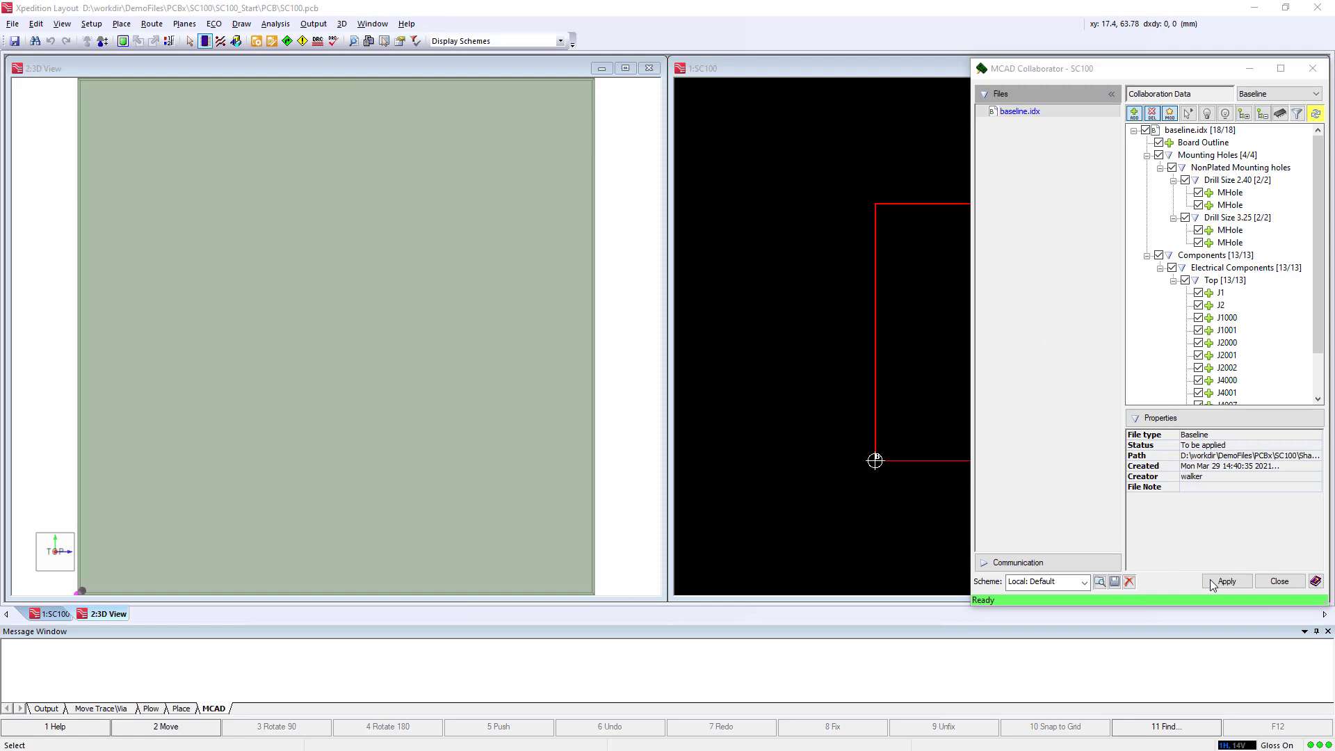
left_click(1225, 582)
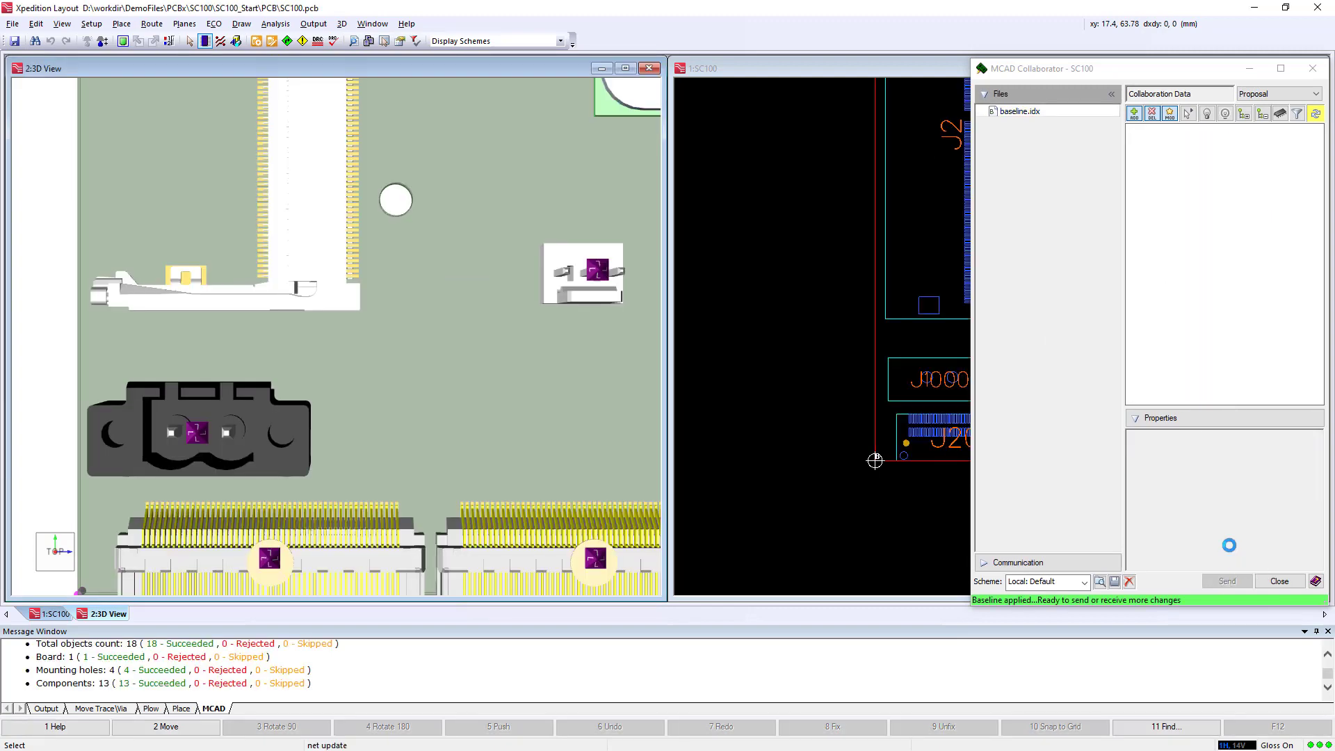
left_click(1311, 68)
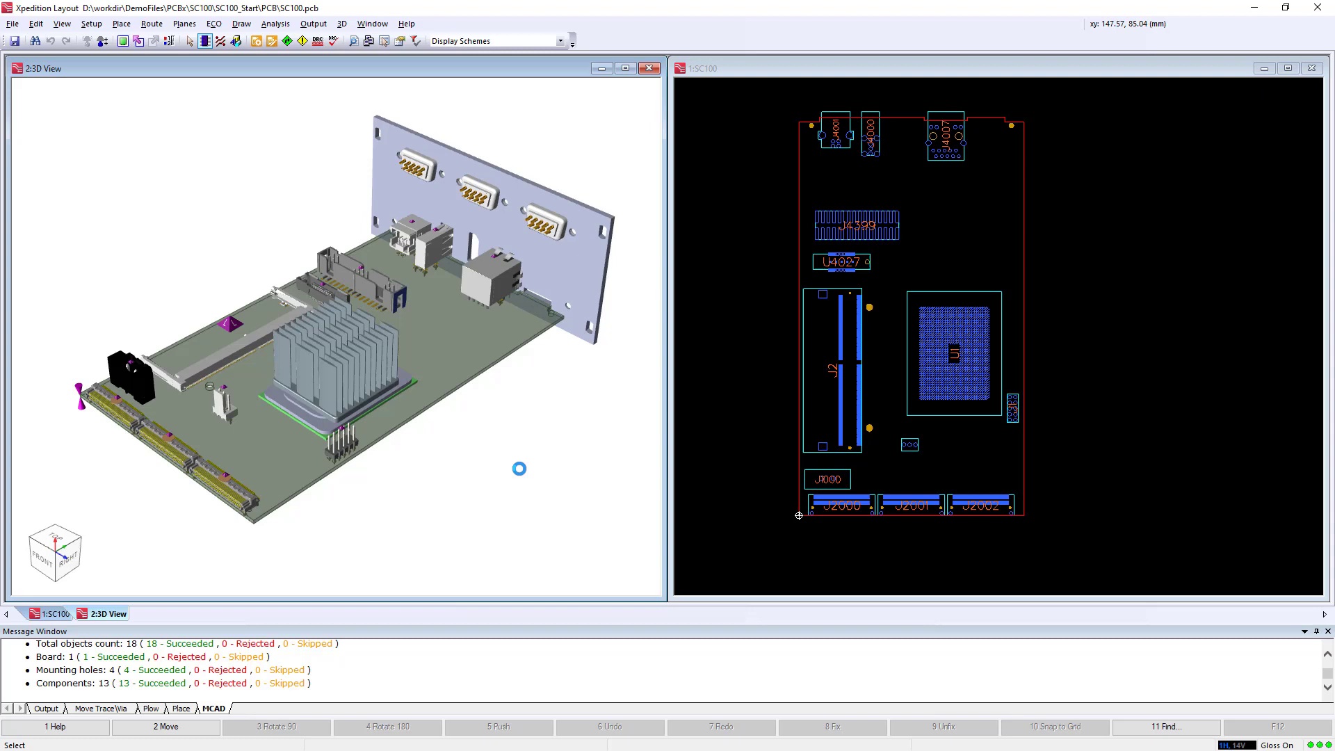
- Place the remaining components and send the placement proposal to NX via MCAD Collaborator
left_click(180, 708)
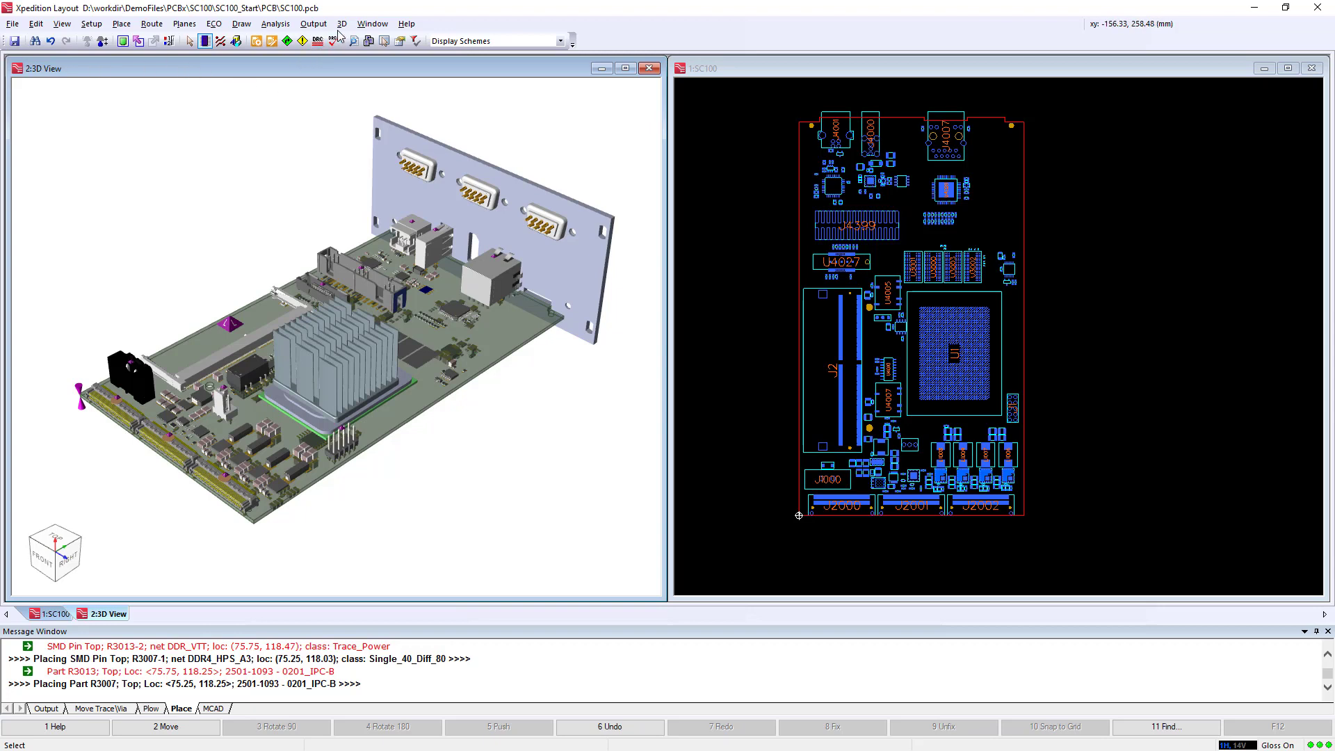
left_click(341, 23)
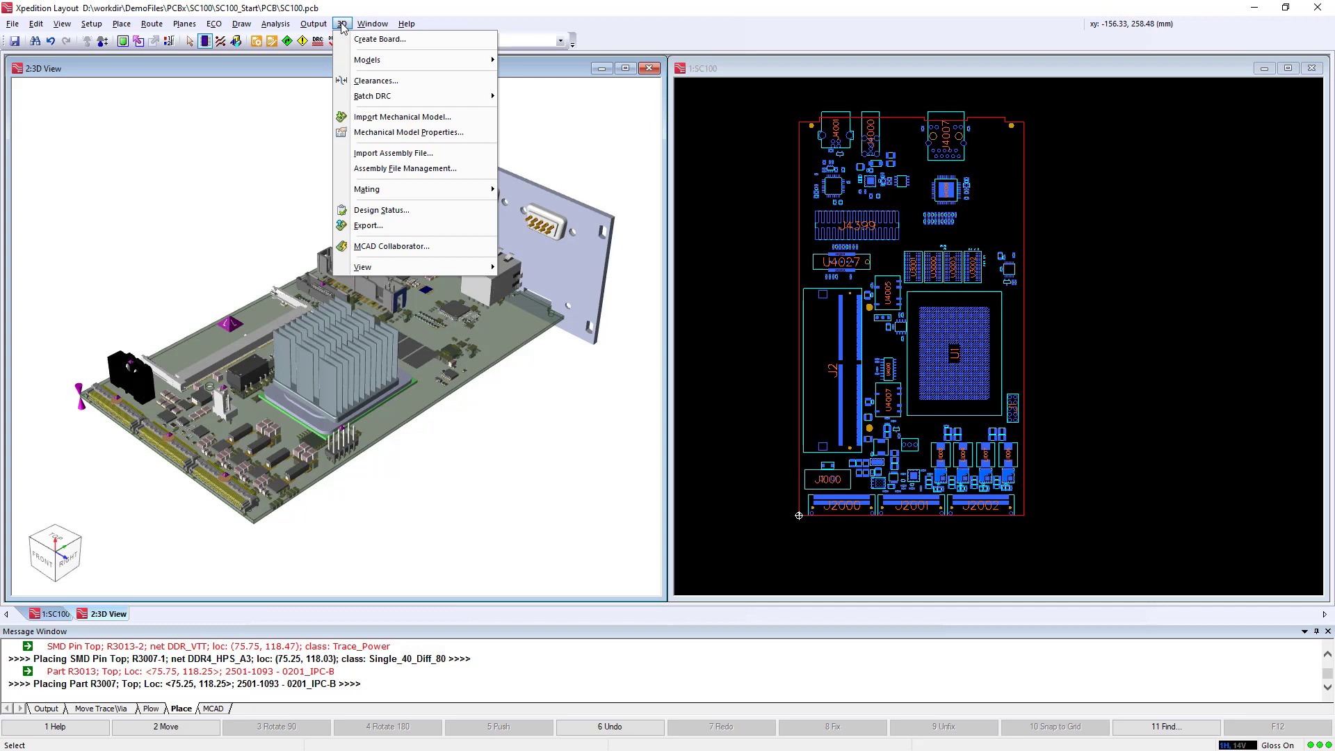
left_click(391, 246)
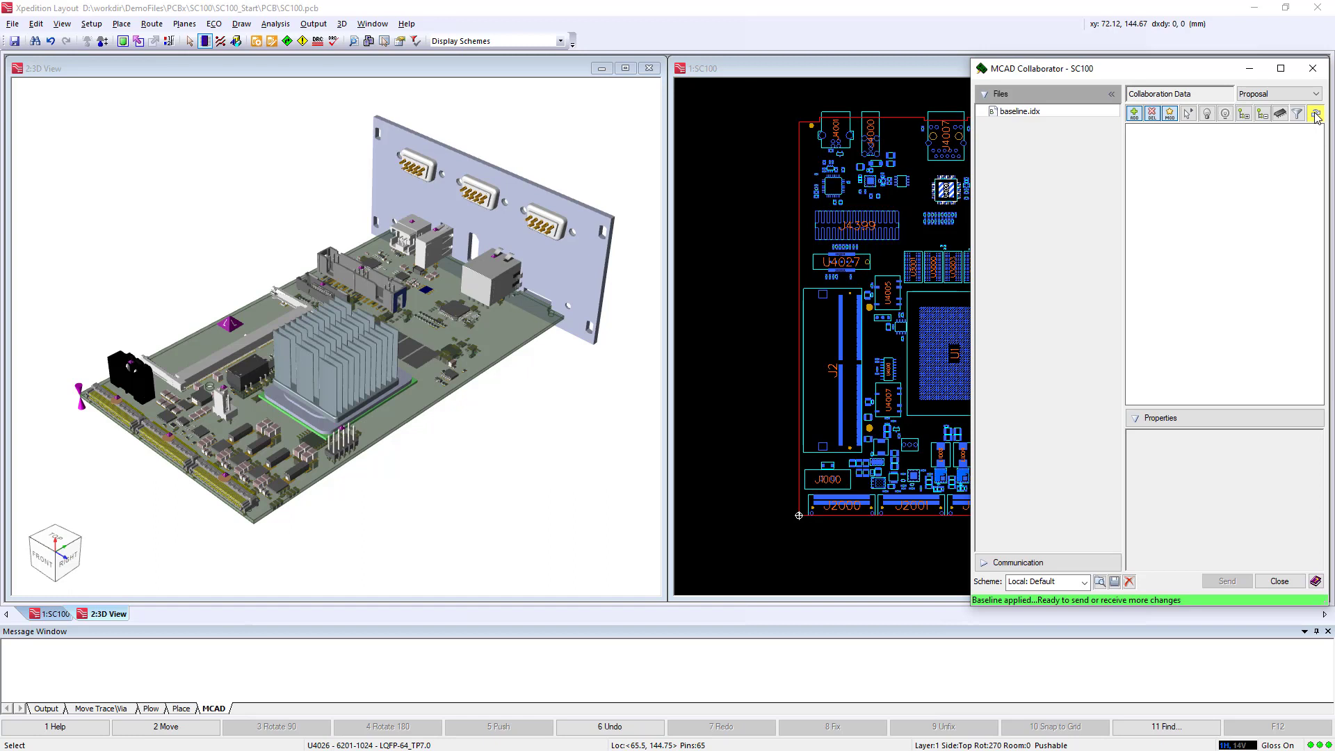
left_click(1314, 114)
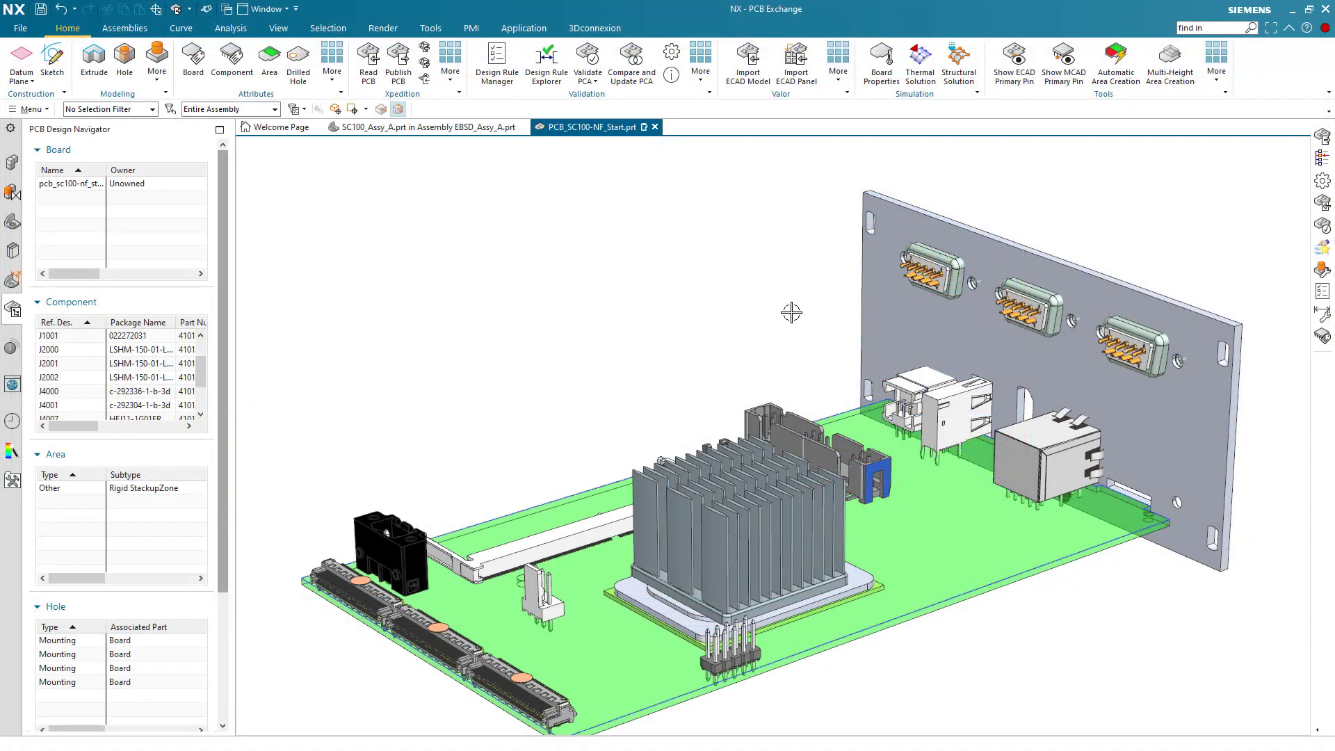
- Load proposal_00.idx from Collaboration History, preview its new components, and accept the changes
left_click(451, 60)
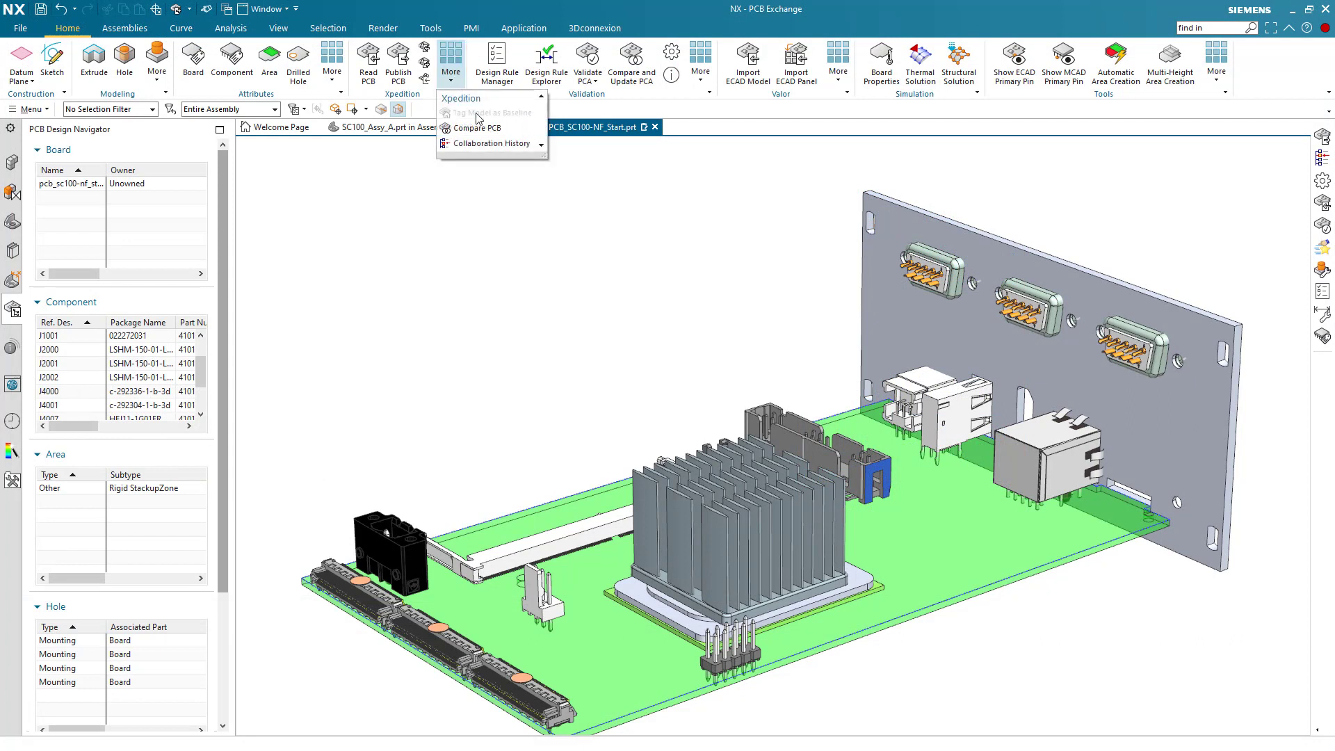
left_click(492, 143)
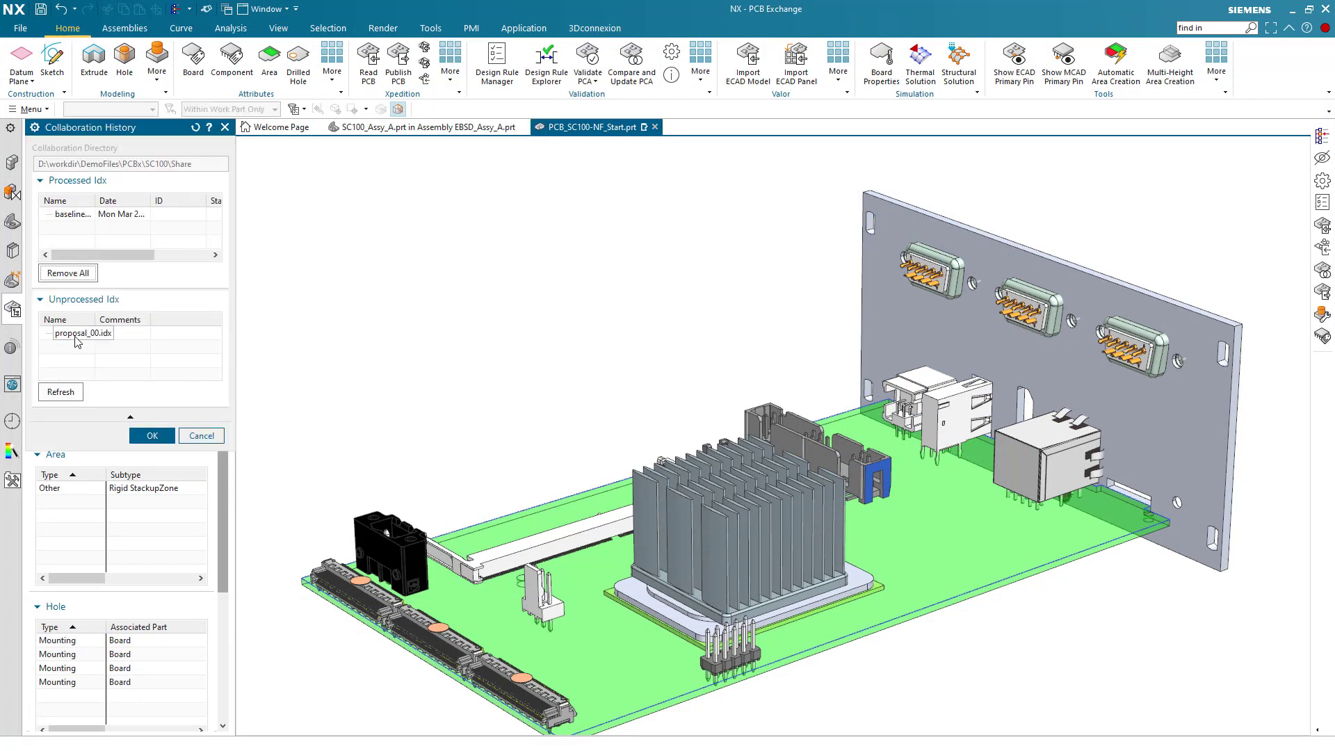
left_click(82, 333)
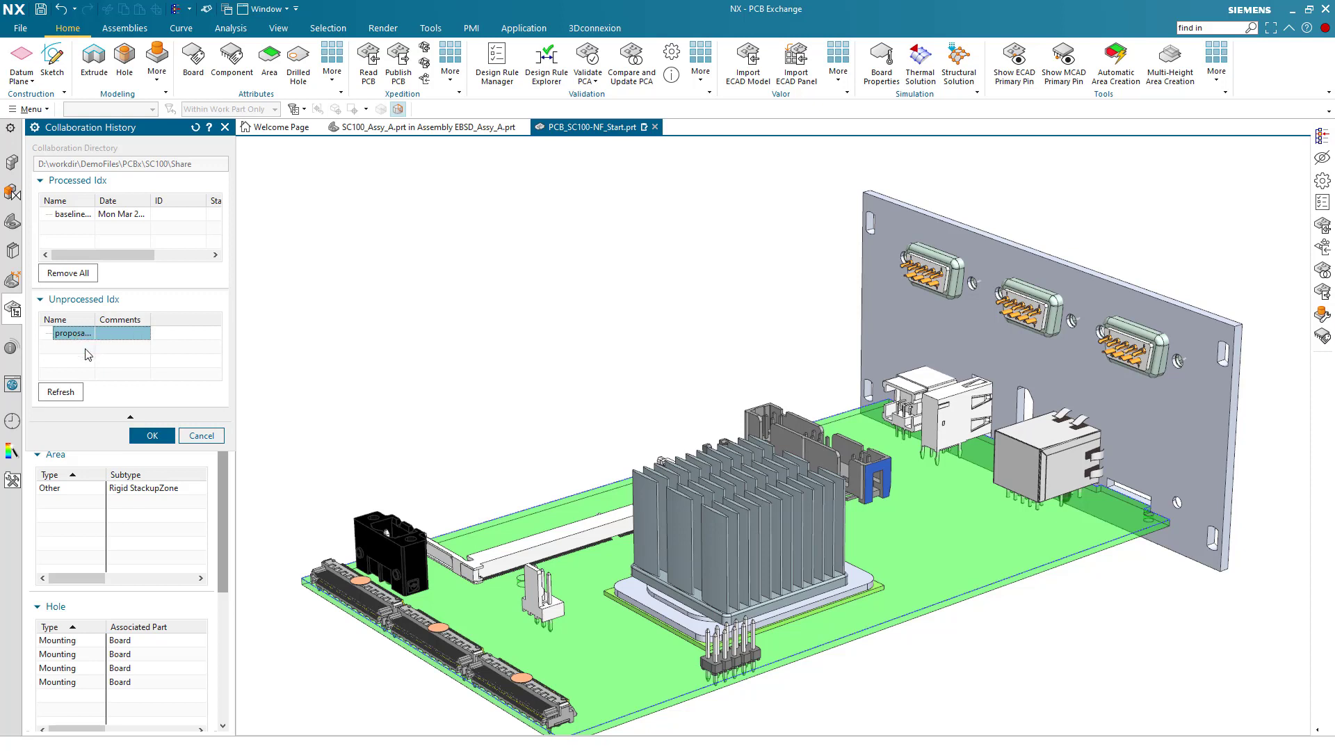
left_click(152, 435)
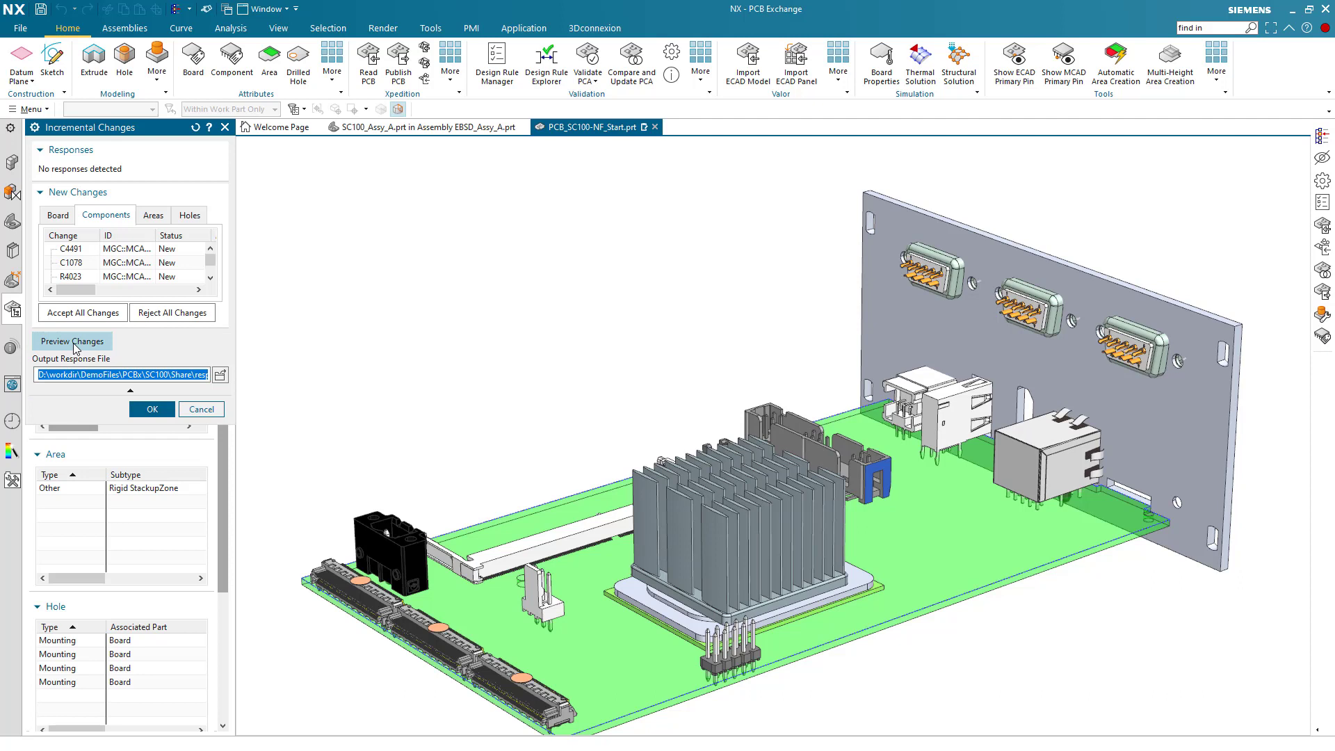
left_click(72, 340)
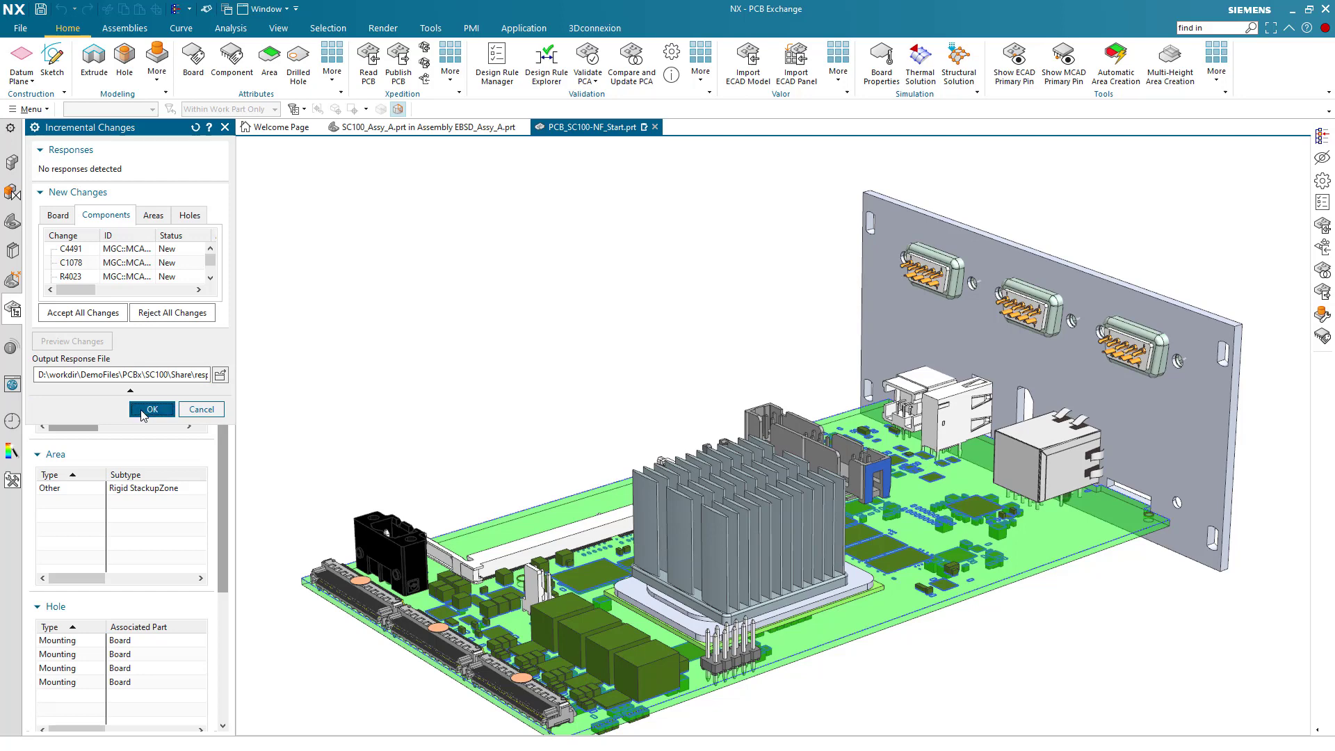
left_click(152, 410)
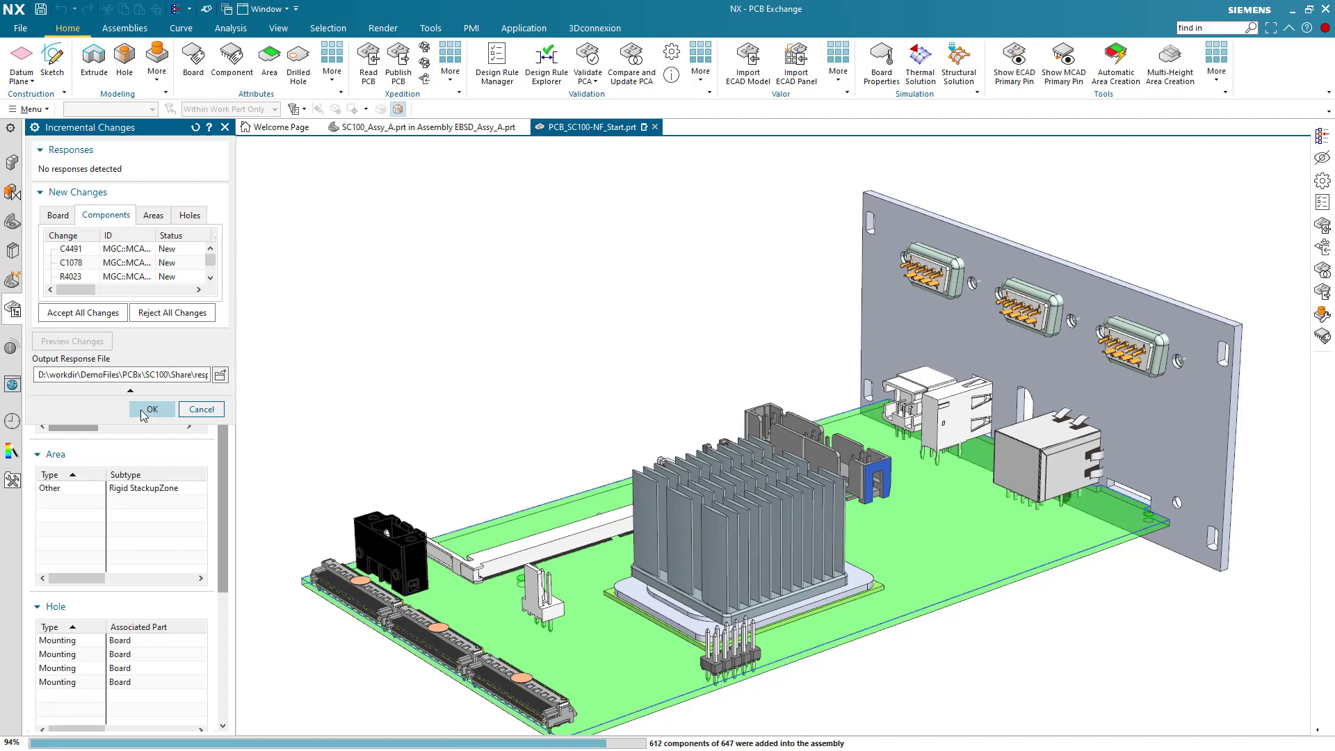
left_click(151, 410)
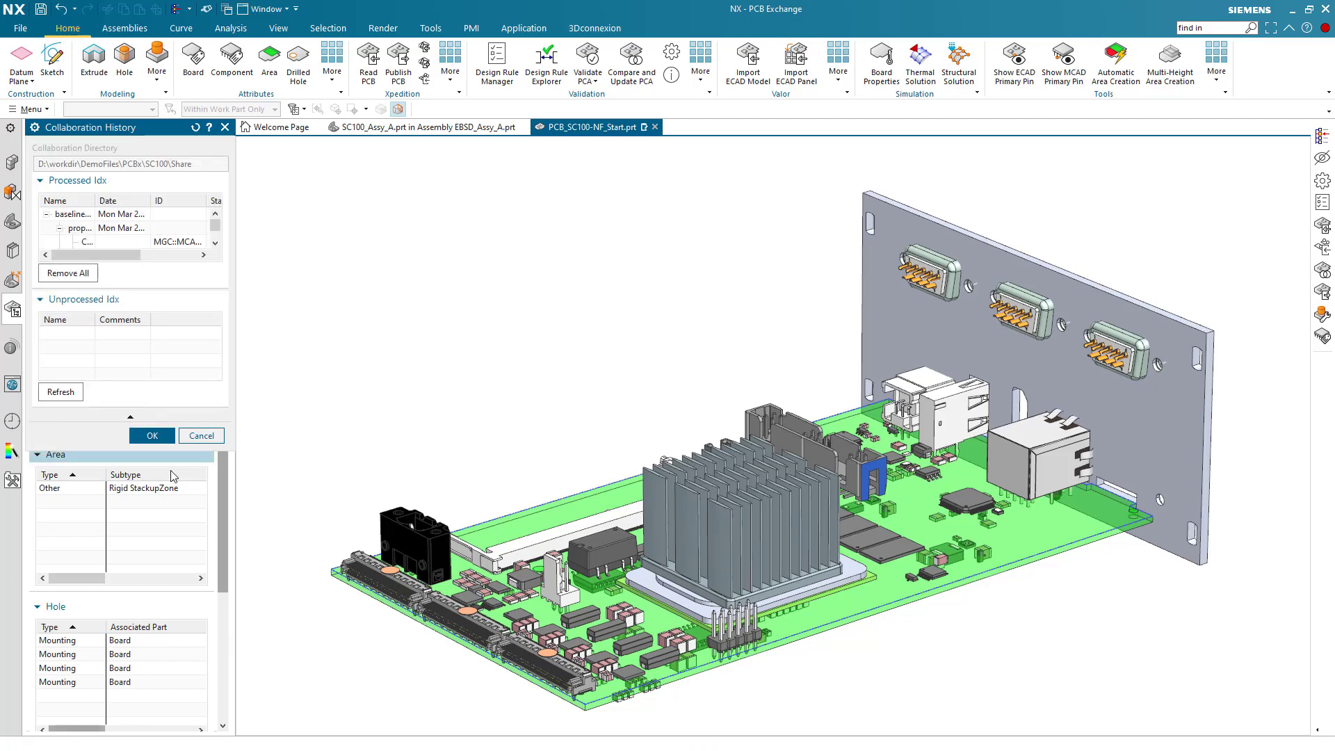
left_click(152, 436)
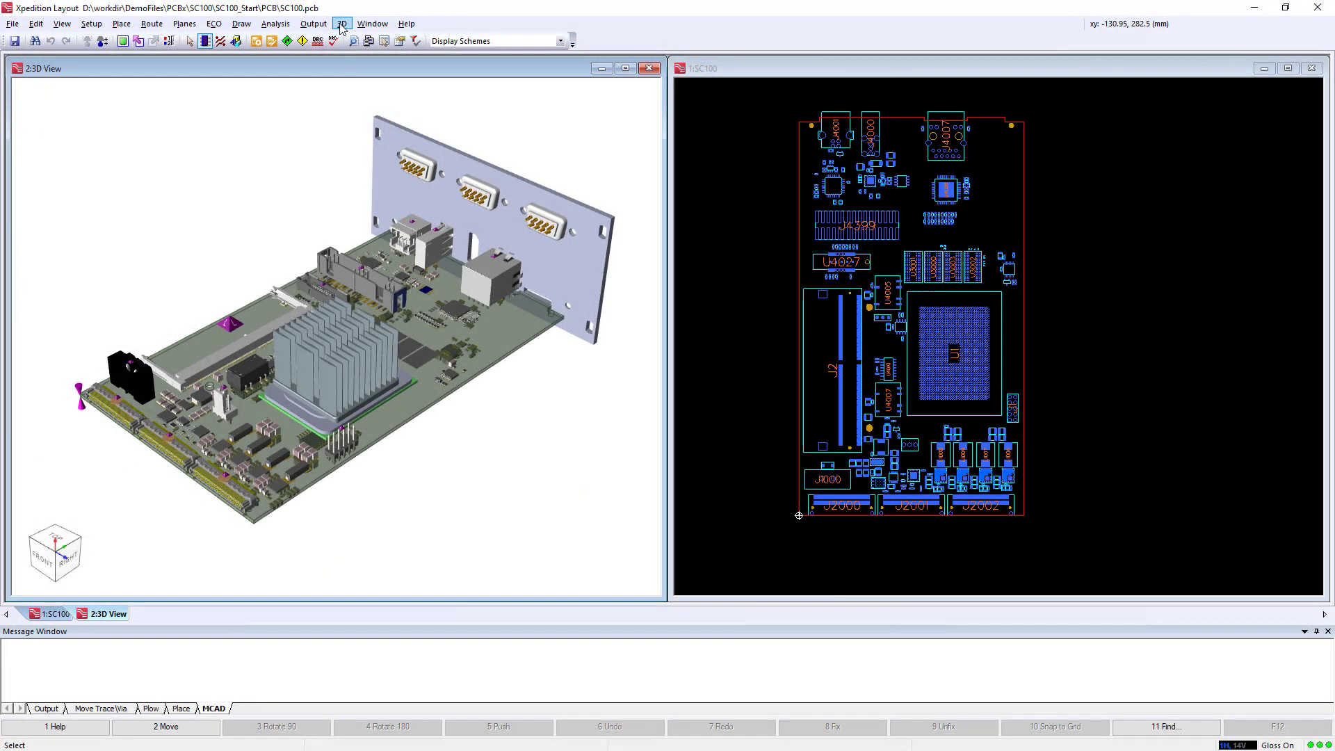
- Apply NX's response, then drag C1077, C1079, C1080, C1083 and R1053 to a new position
left_click(341, 22)
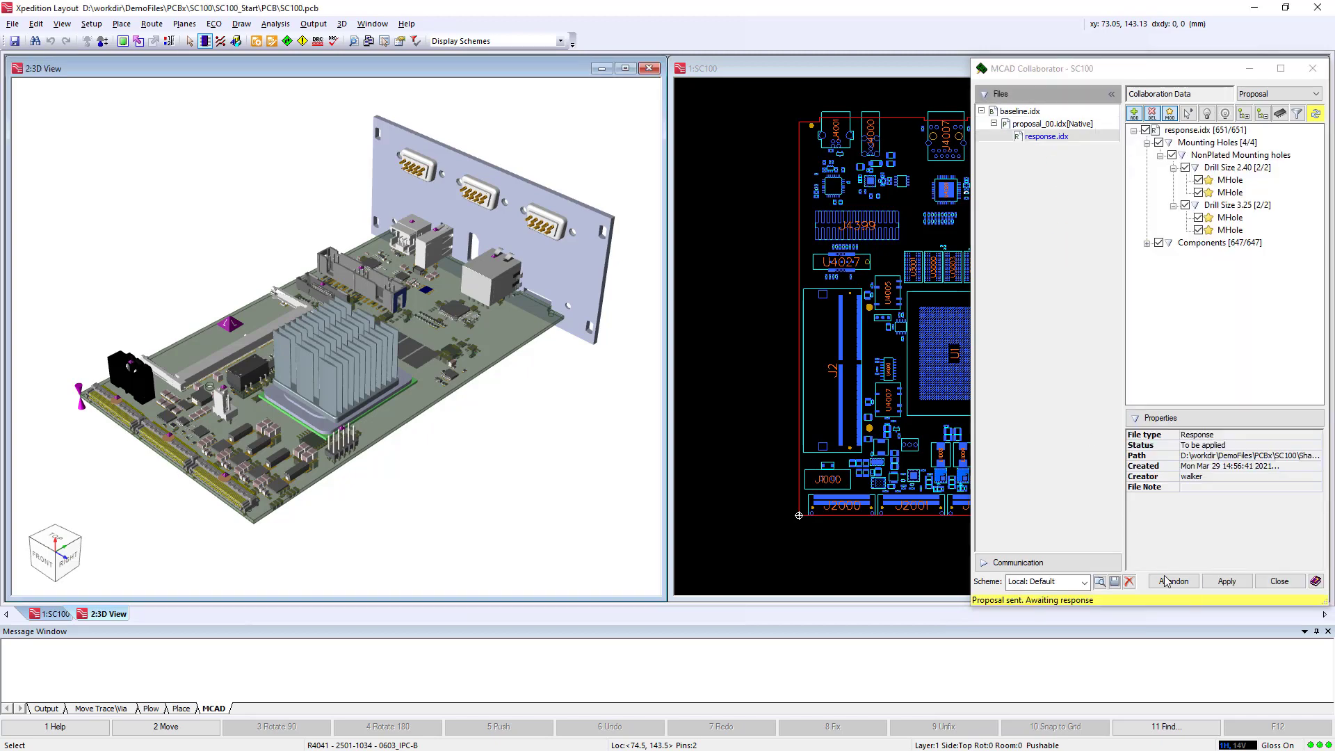
left_click(1226, 581)
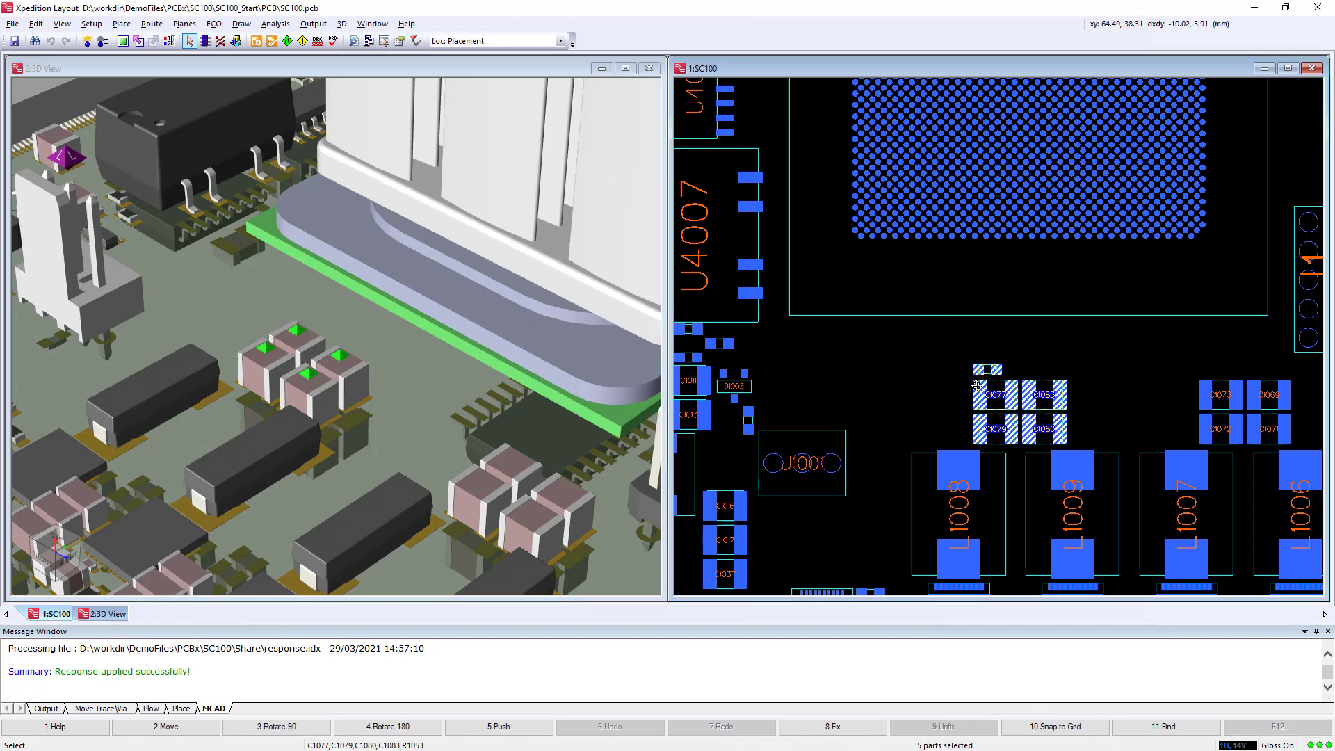
left_click_drag(1009, 409, 936, 388)
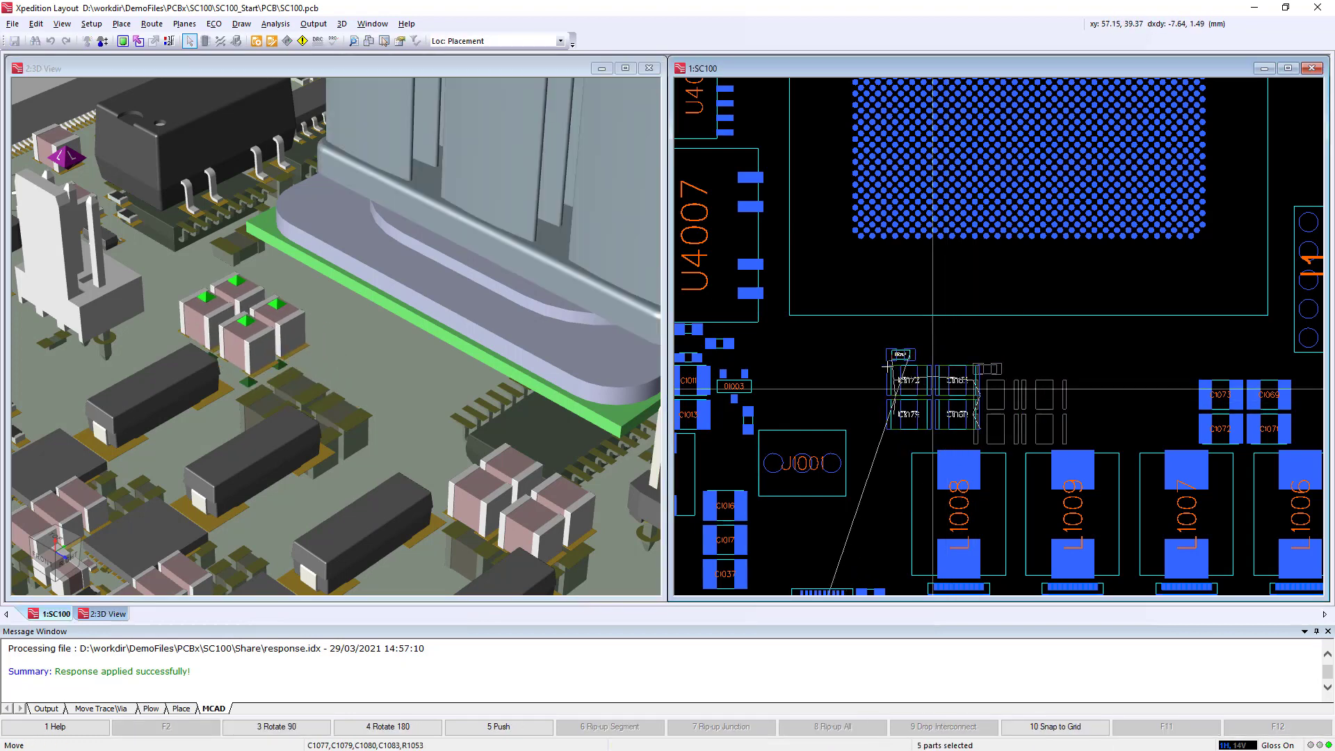
- Create an MCAD Collaborator proposal of the five moved components
left_click(341, 23)
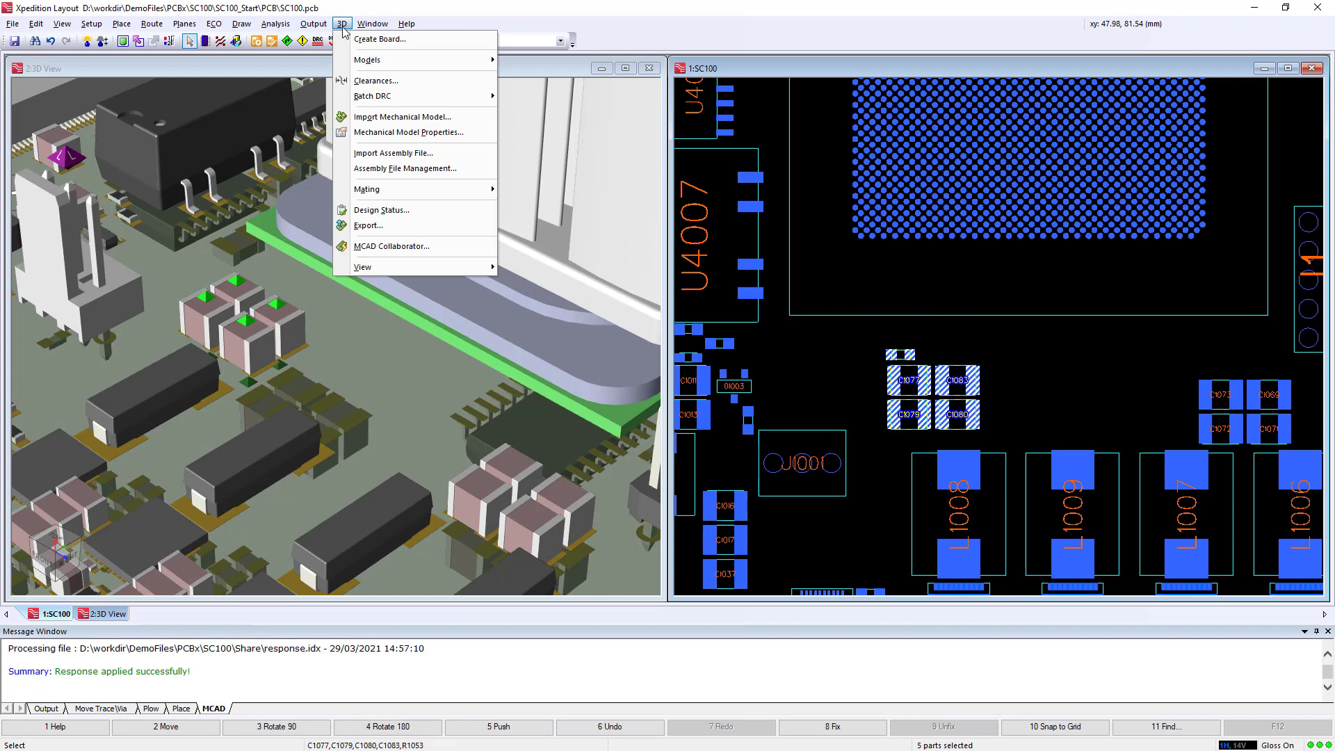
left_click(391, 246)
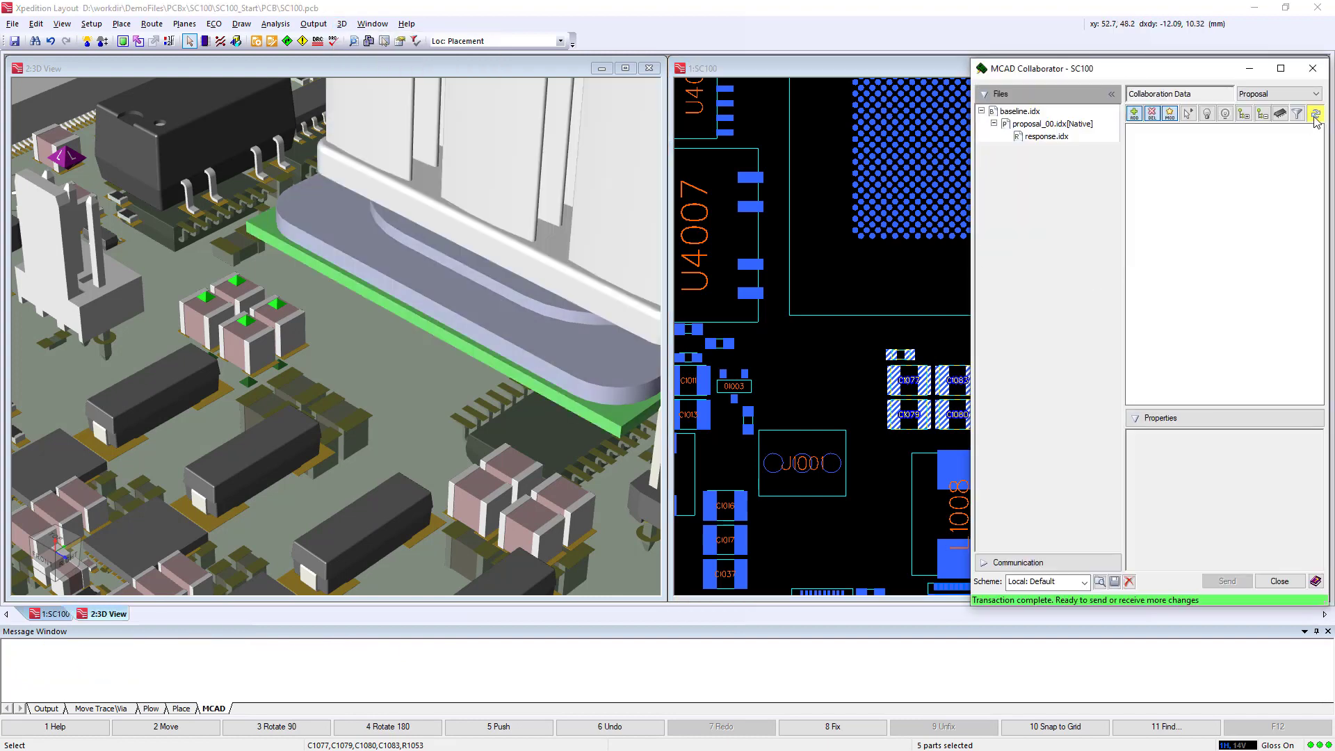
left_click(1314, 114)
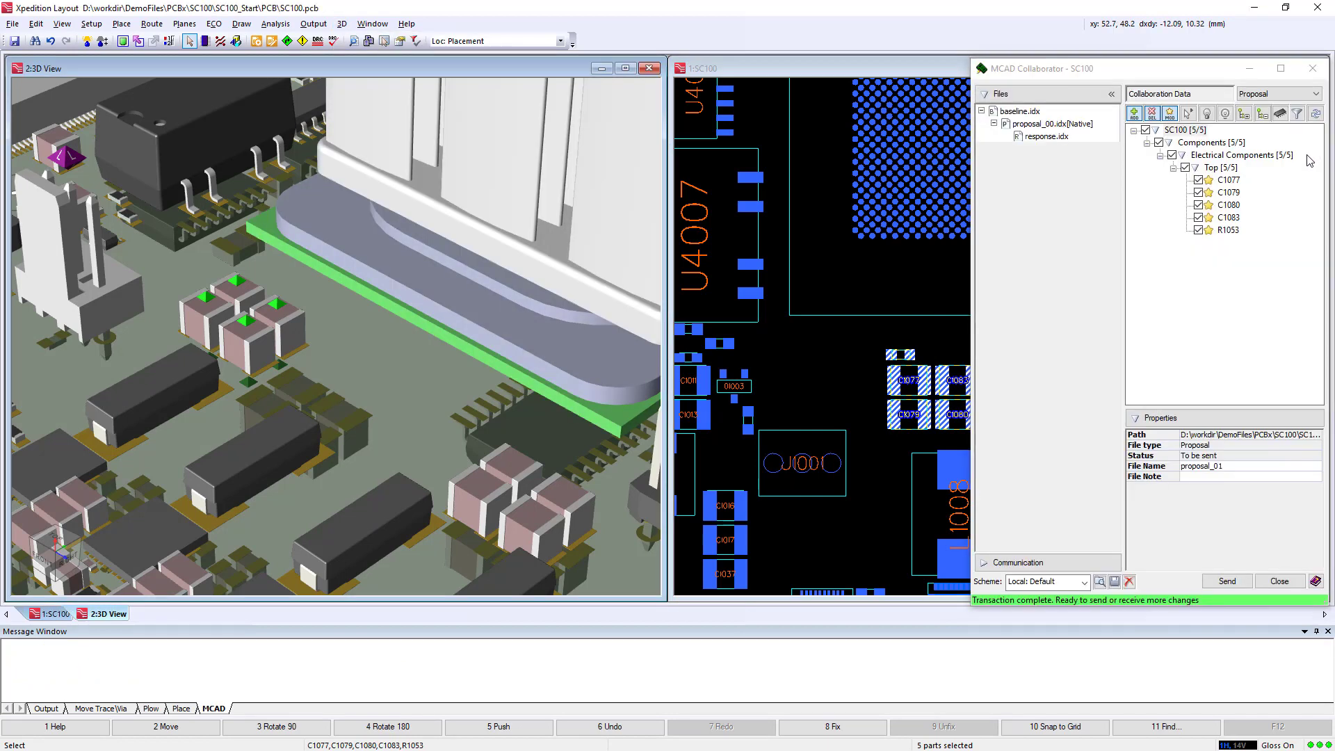
mouse_move(1247, 243)
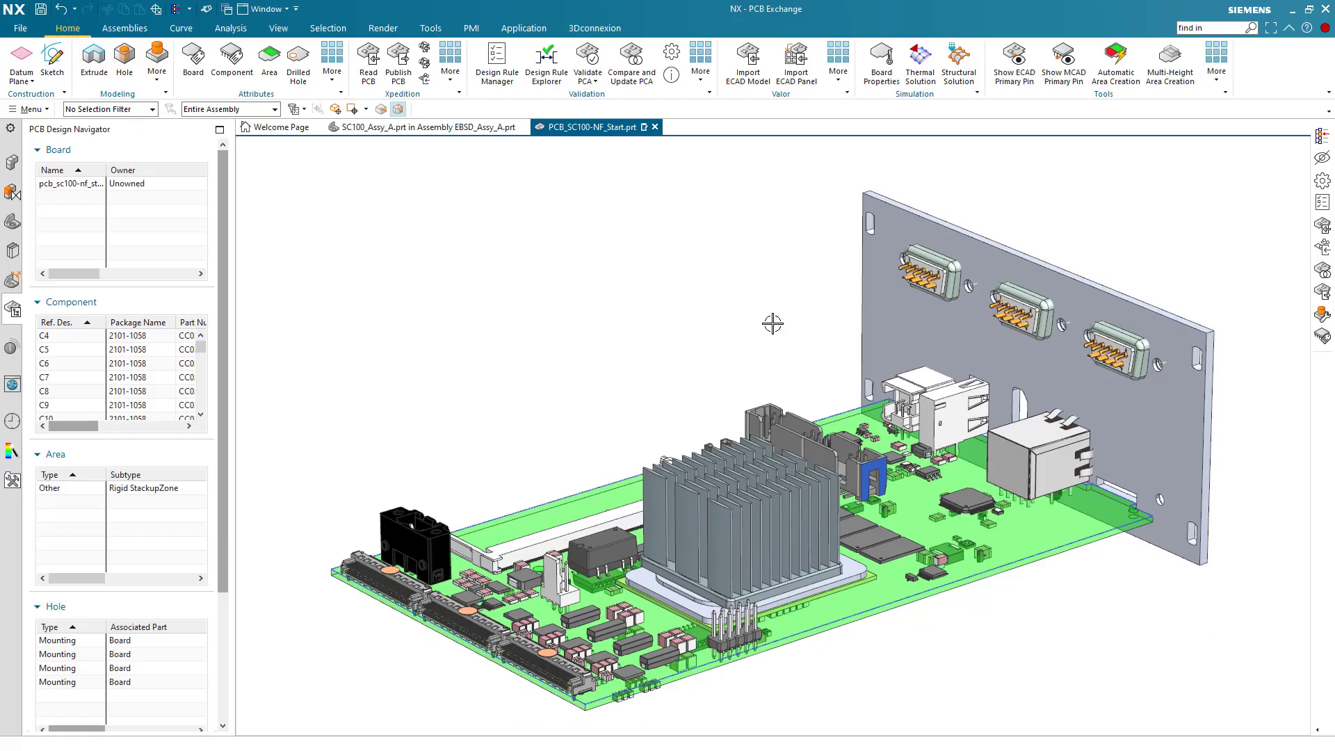
- Import the unprocessed proposal from Collaboration History and accept all five relocated component changes
left_click(449, 63)
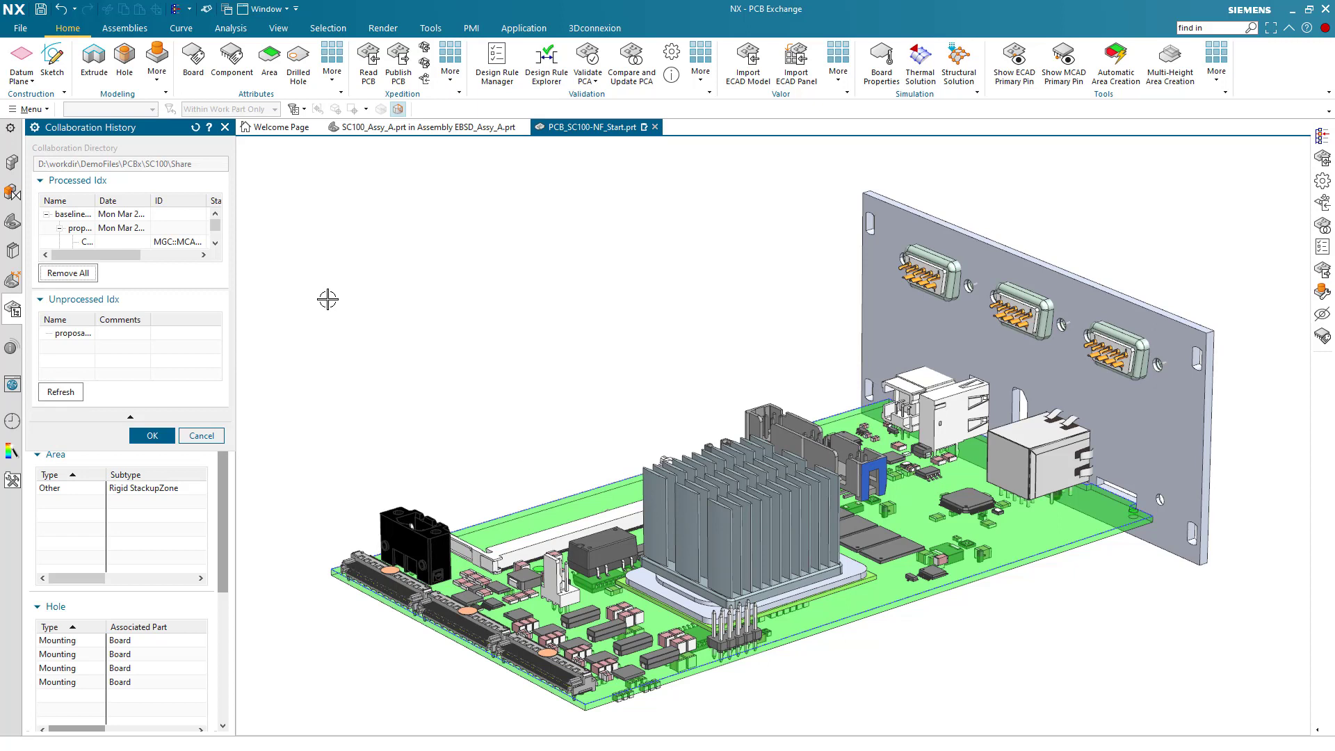
mouse_move(98, 342)
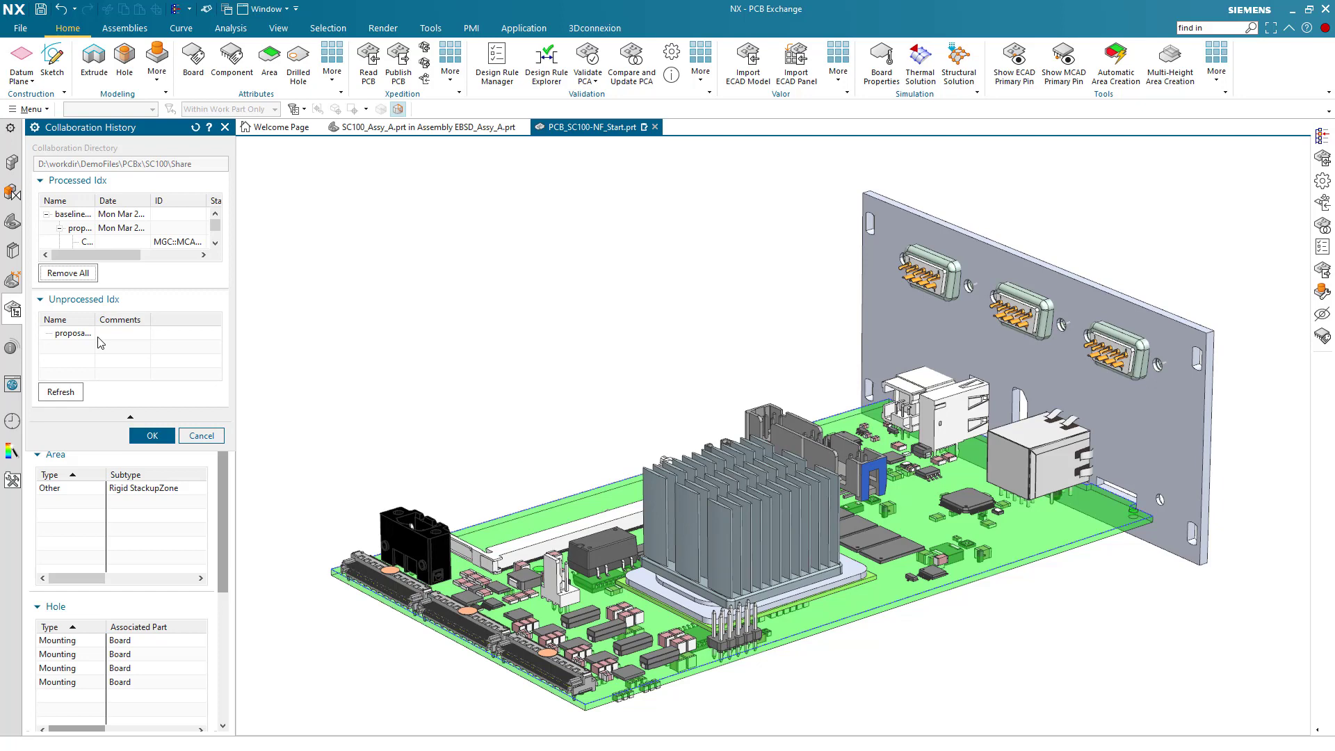
right_click(73, 333)
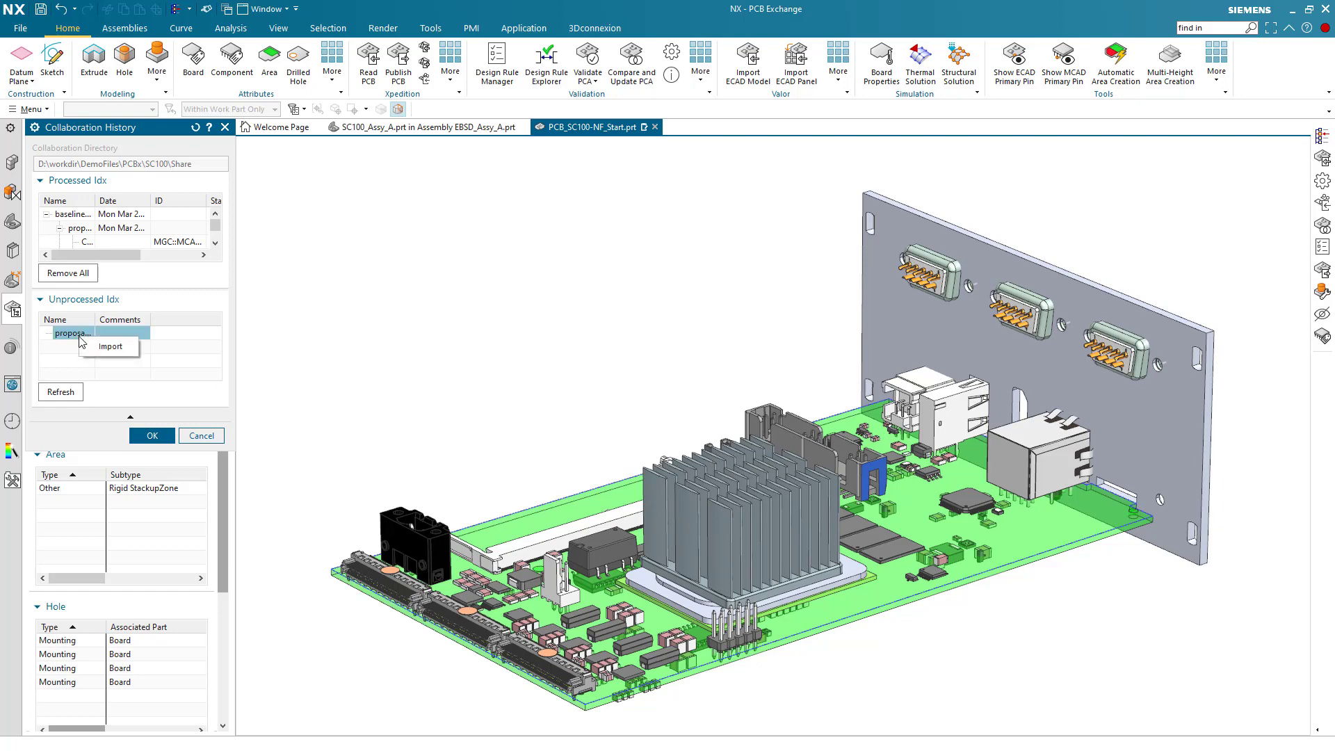
left_click(73, 333)
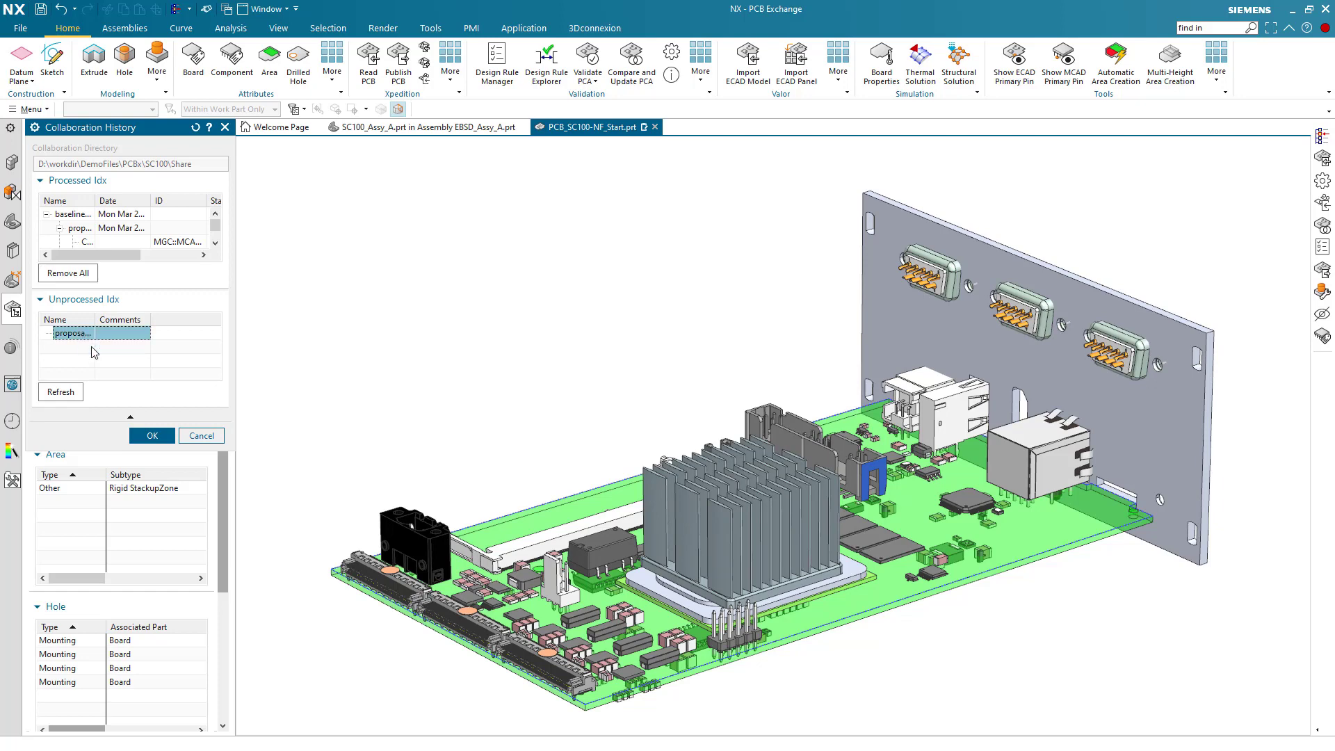
left_click(151, 435)
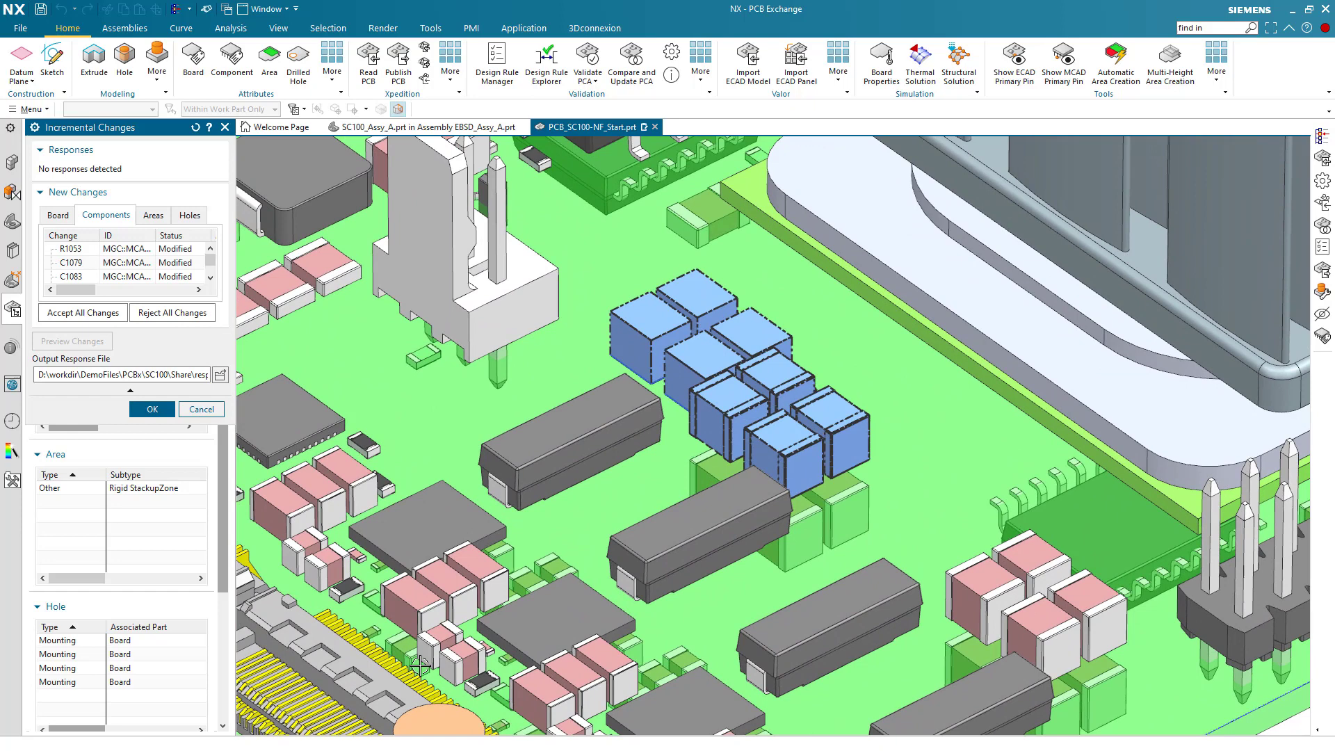
left_click(152, 410)
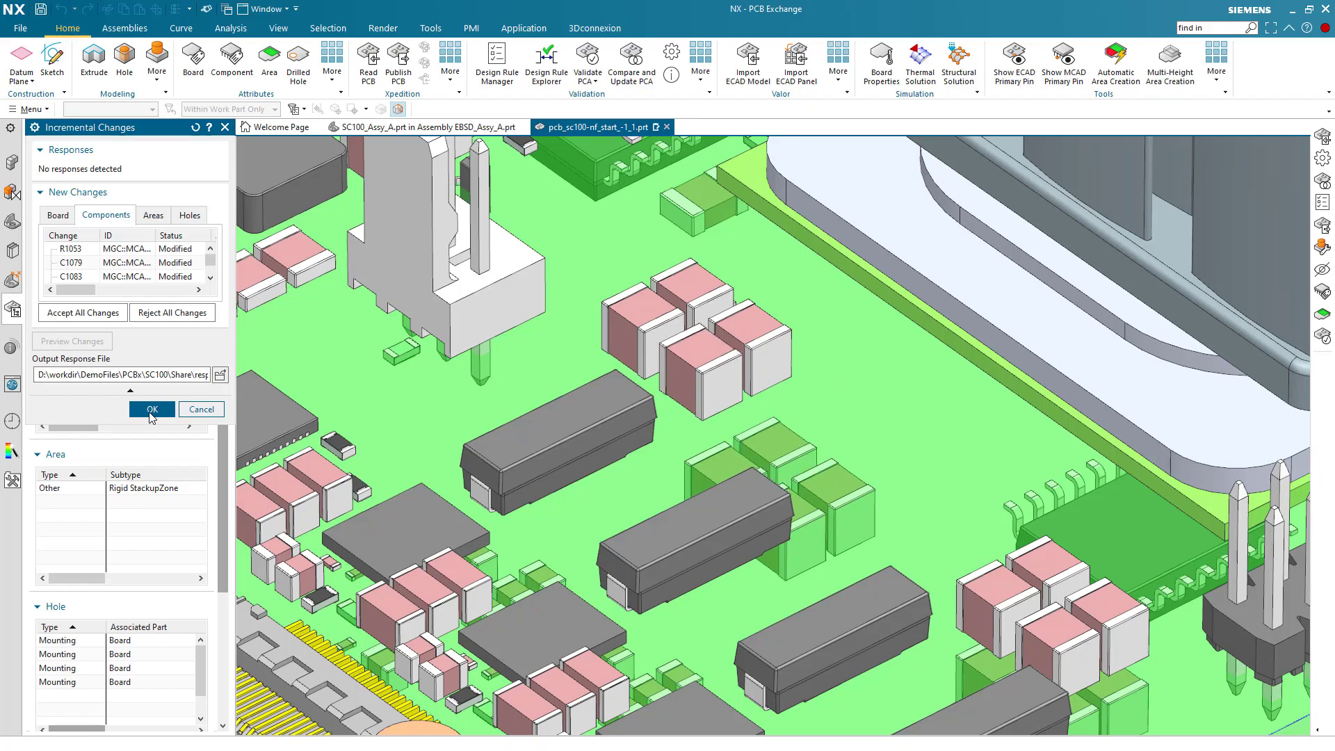
left_click(150, 410)
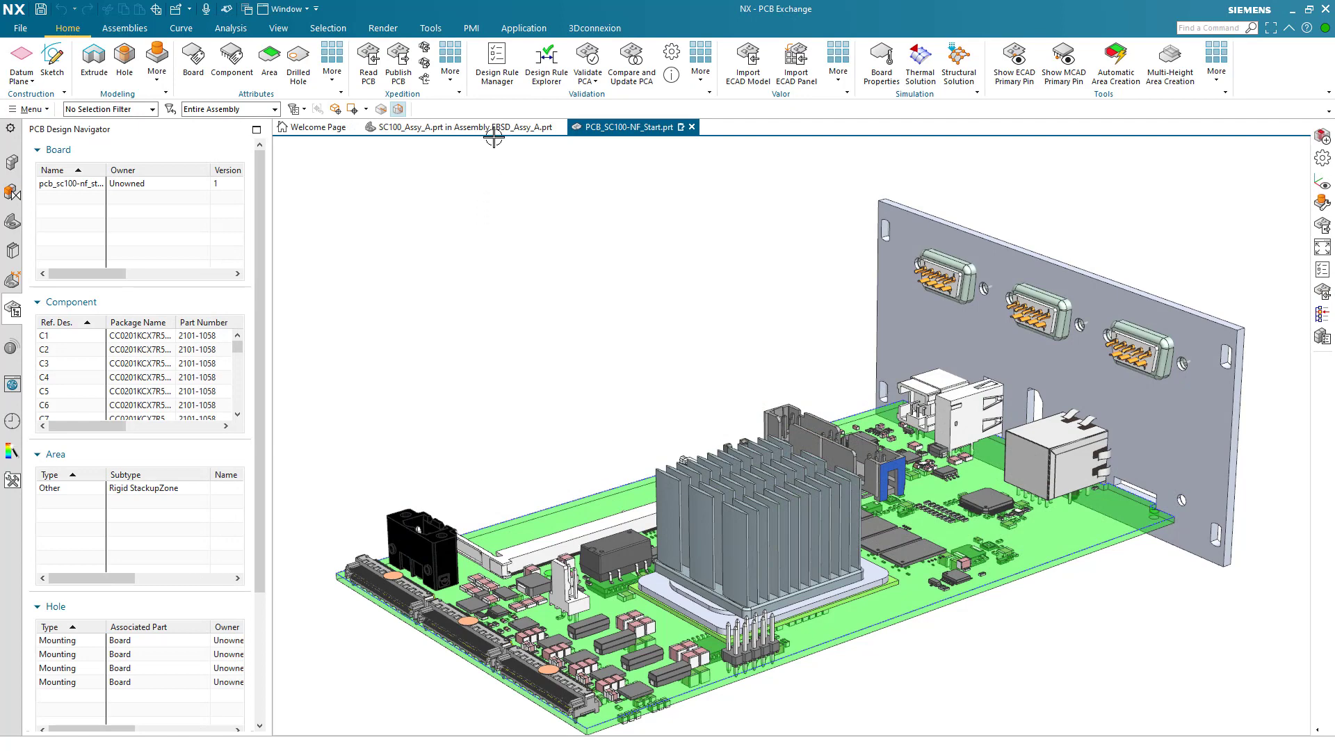
- Create Rule 1 with MCAD as first object owner and 0.8 mm XY clearance, and apply it
left_click(496, 61)
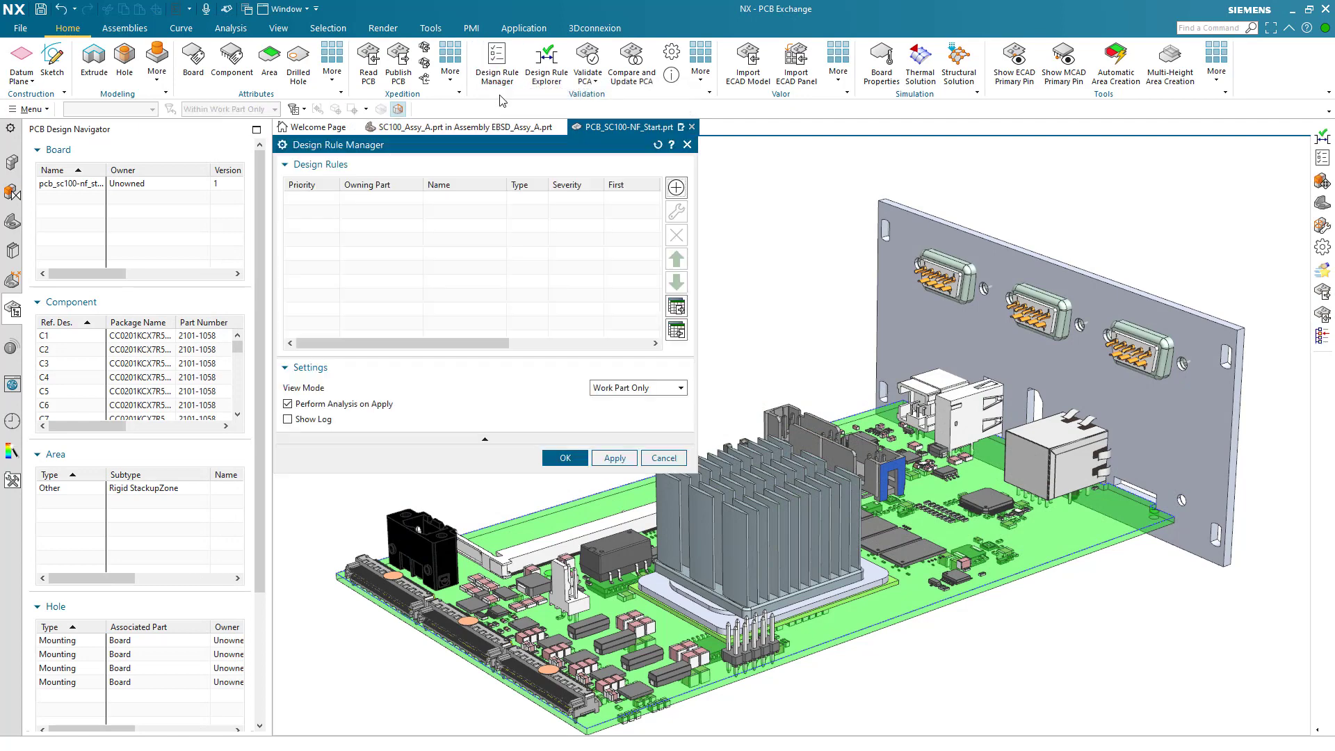
mouse_move(675, 187)
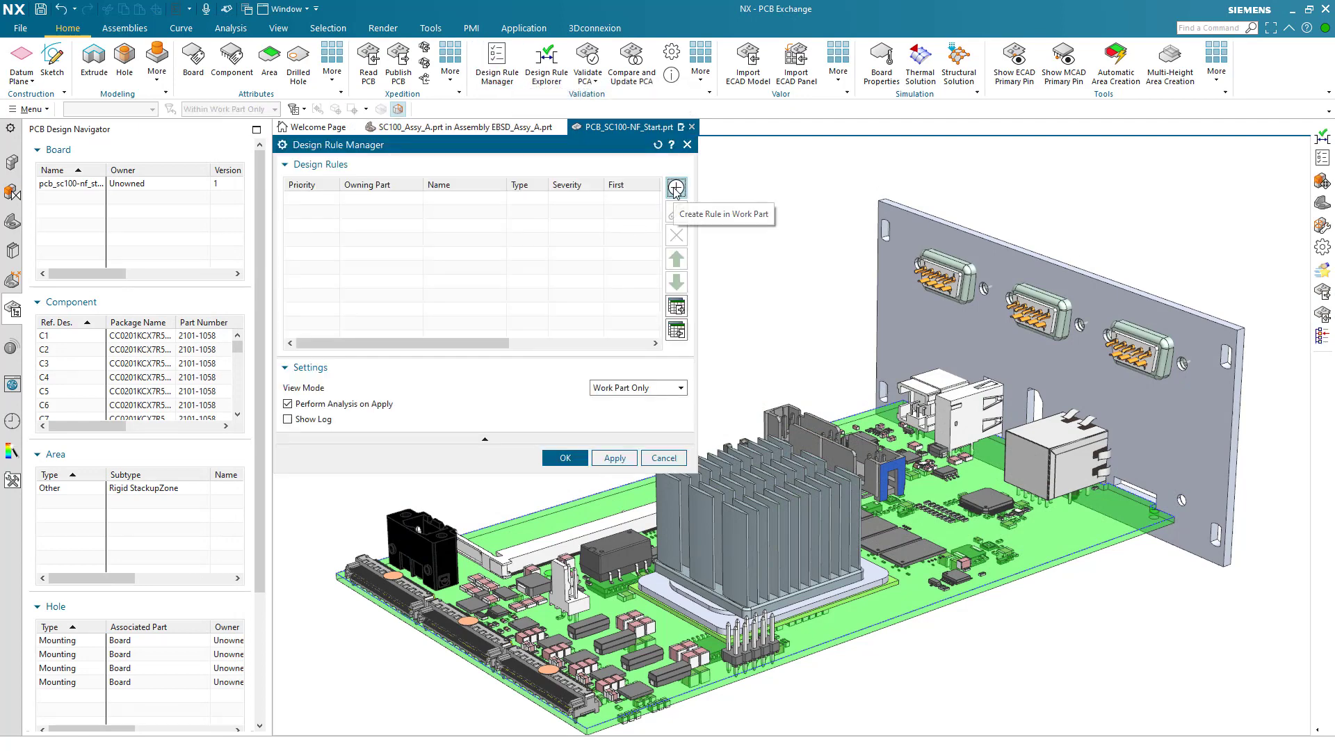
left_click(675, 187)
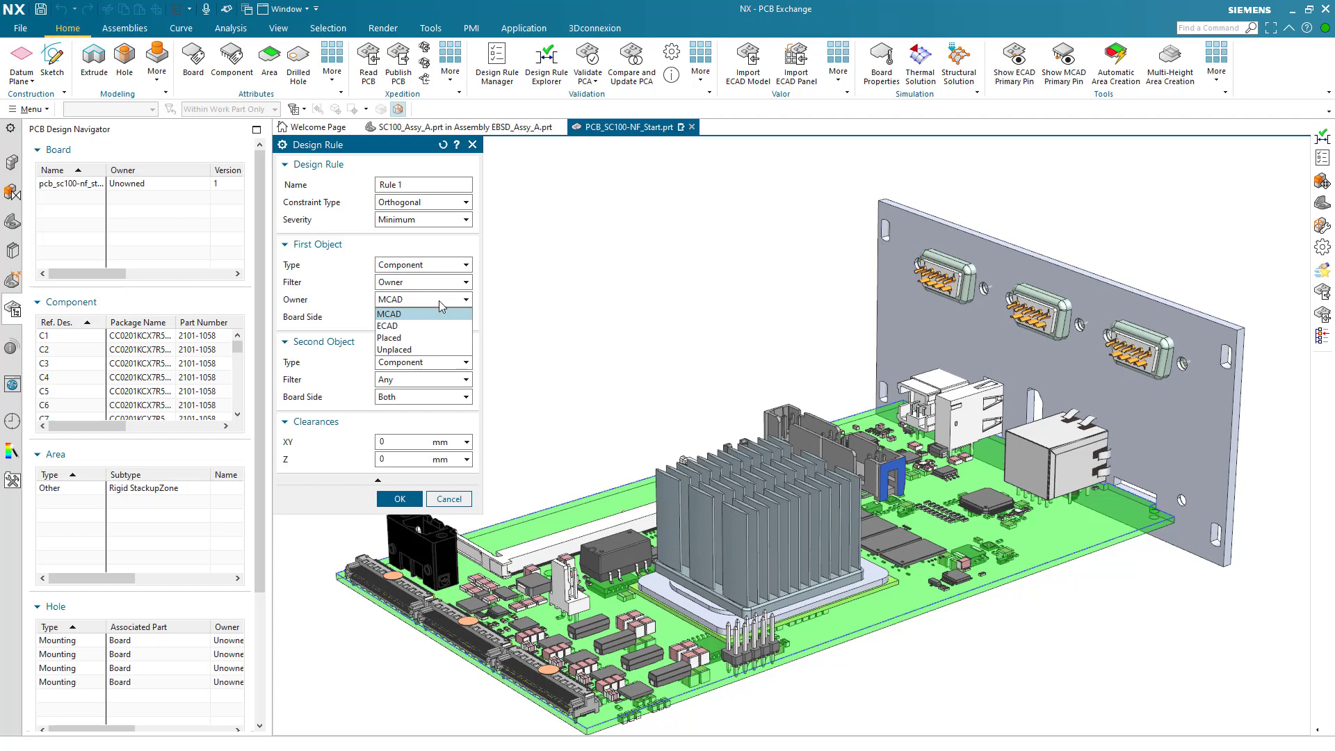
mouse_move(430, 340)
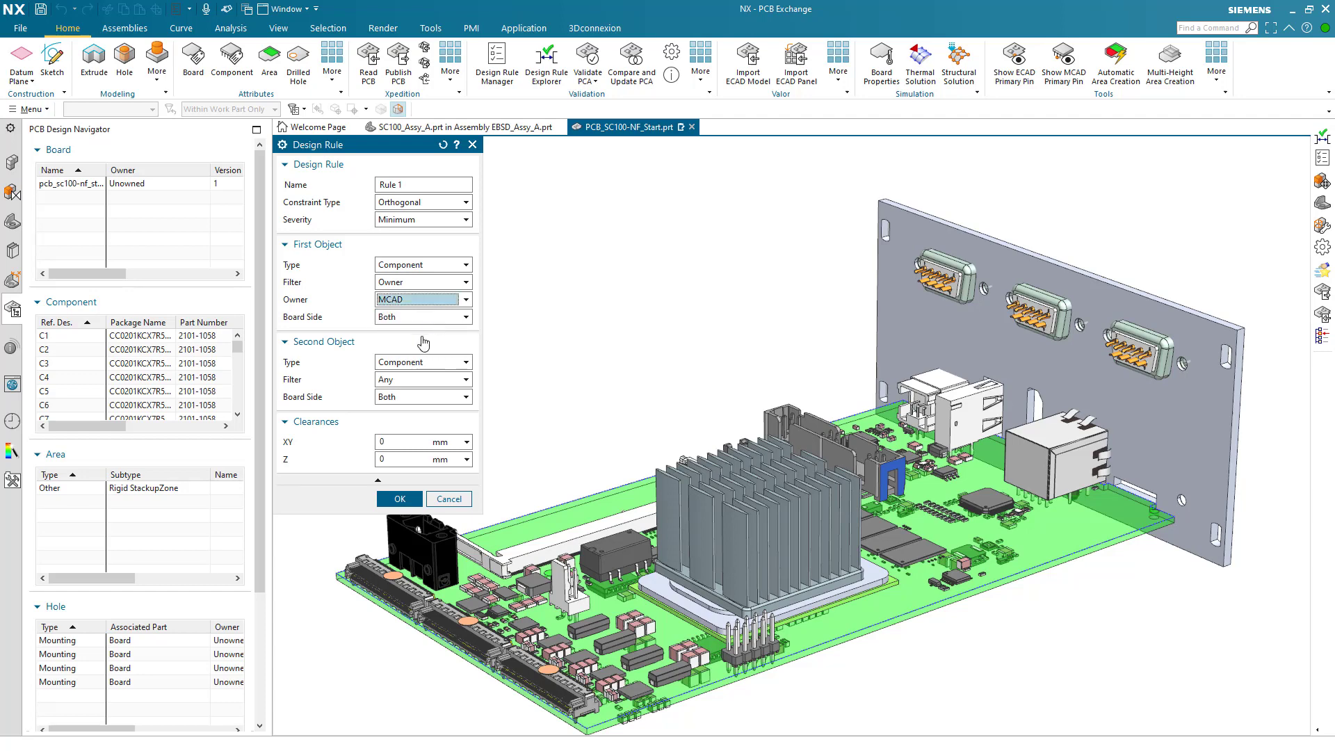
left_click(401, 441)
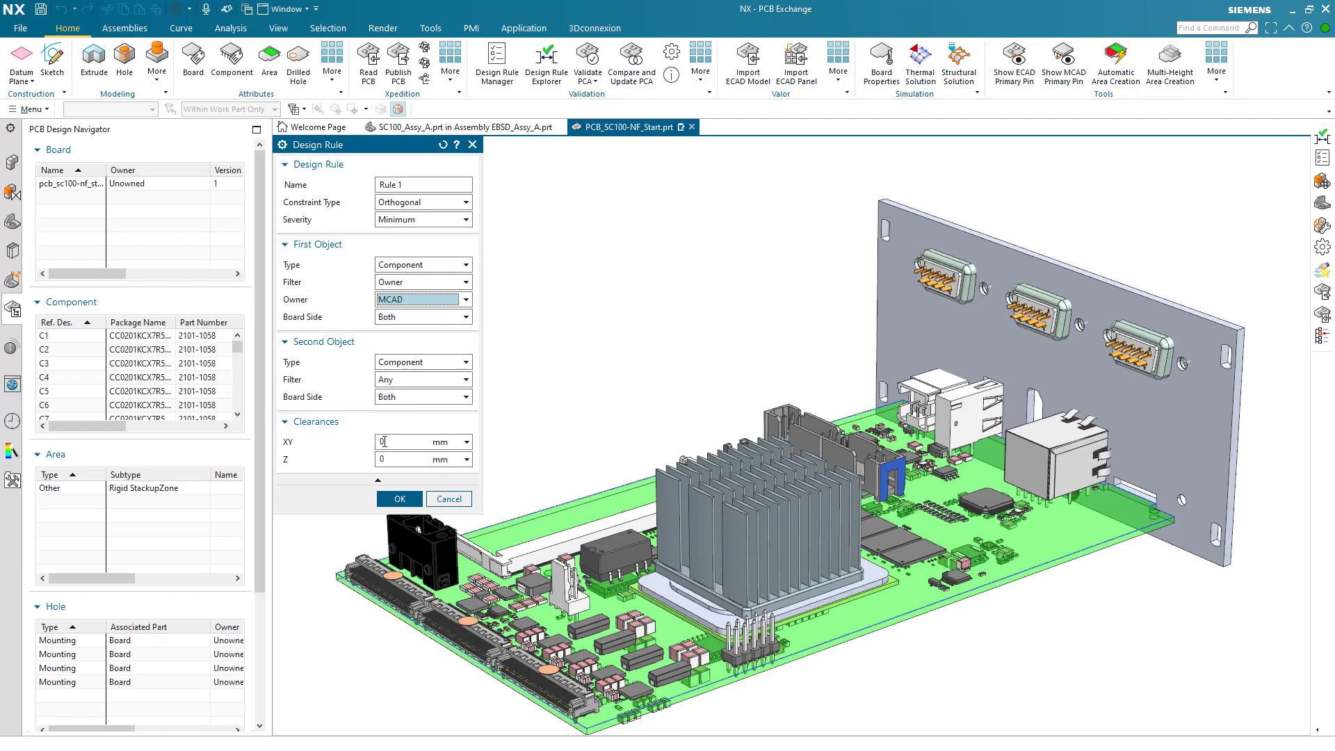
type("0.8")
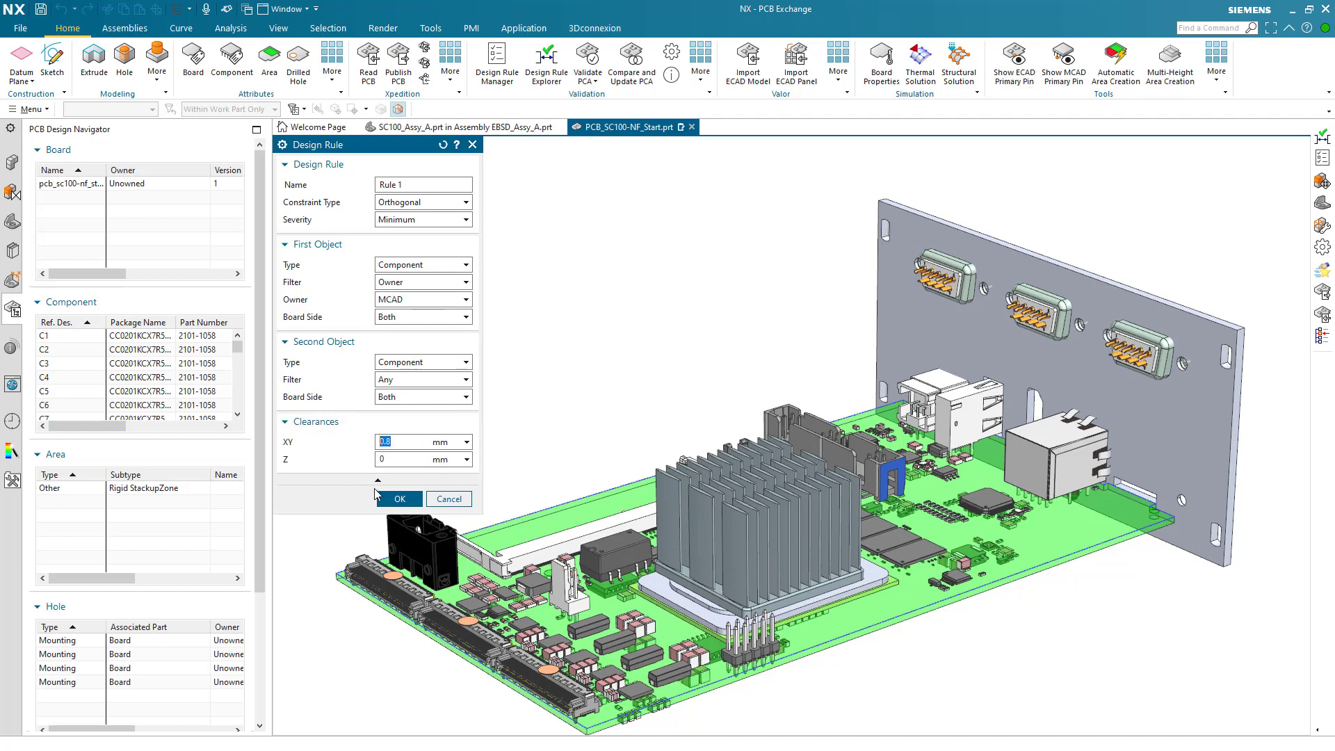
left_click(398, 498)
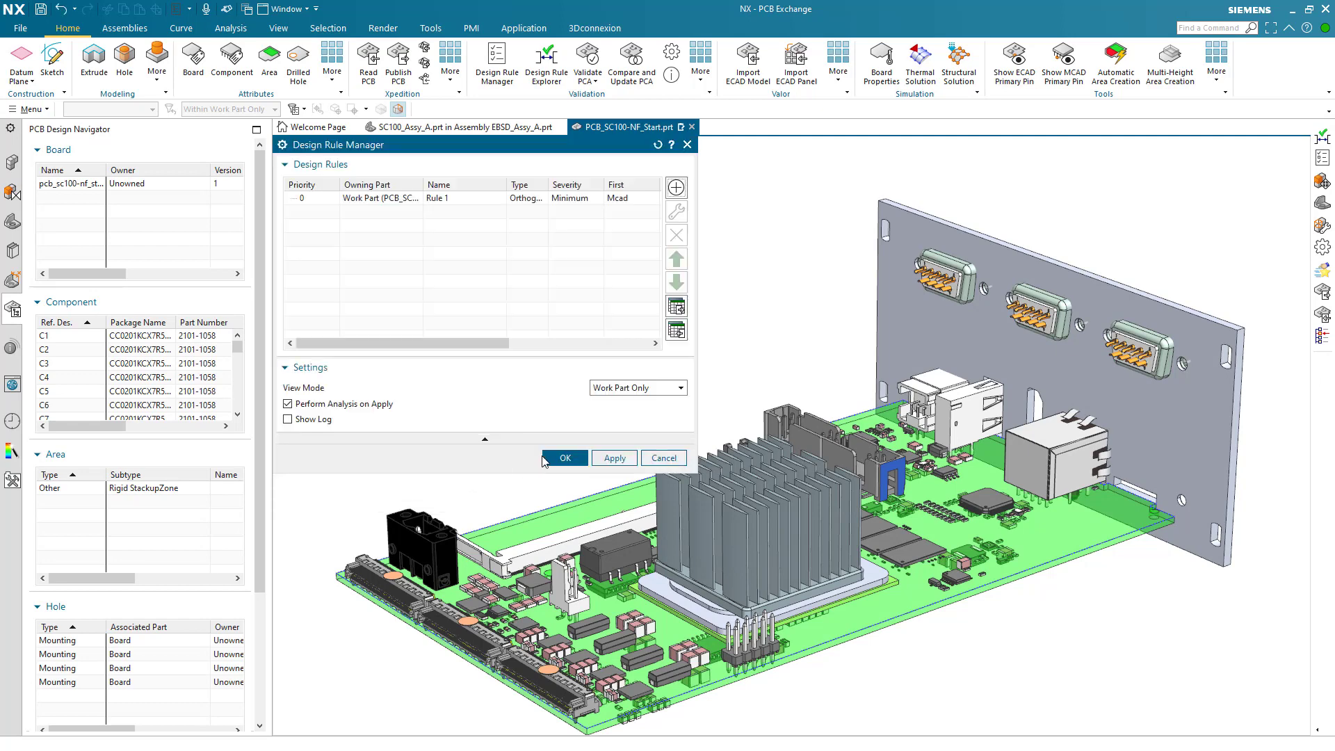
left_click(562, 458)
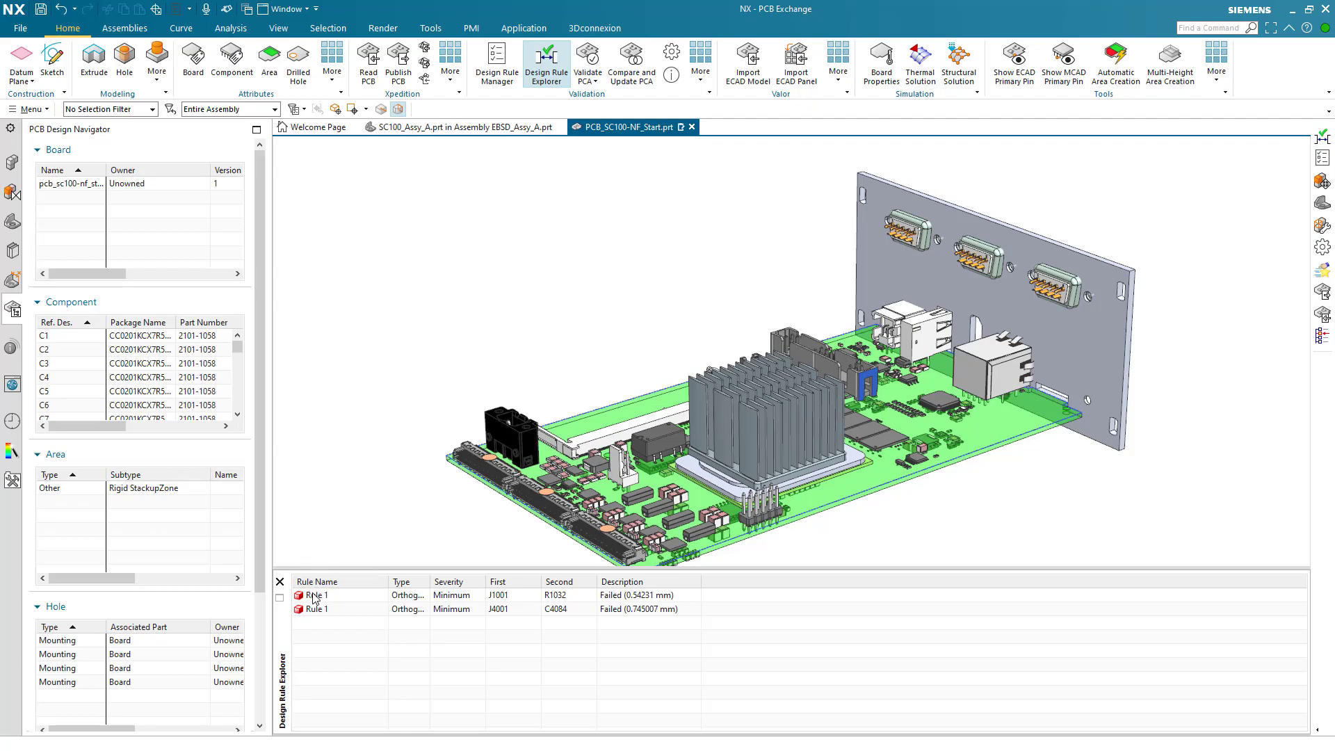
- Highlight the first Rule 1 failure: J1001 sitting 0.54 mm from R1032
left_click(317, 595)
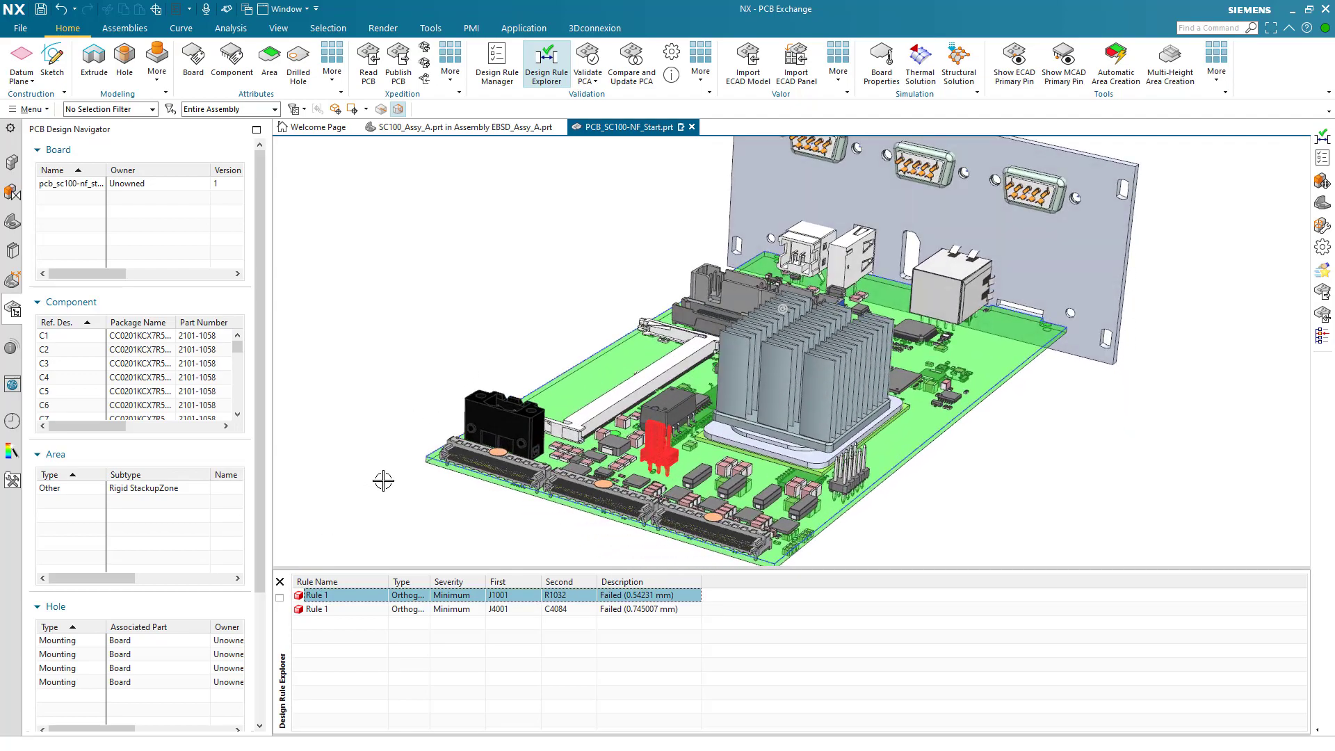